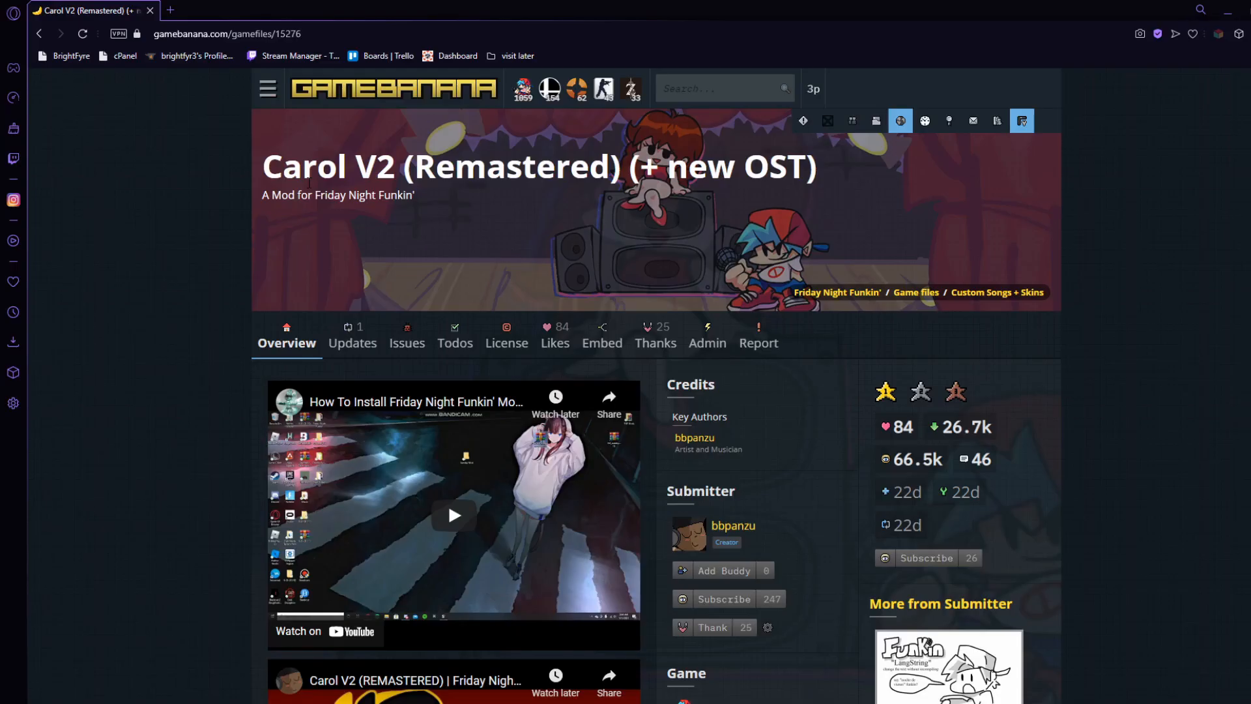
Browse into the downloaded carol_v2_remastered mod's assets images folder.
scroll(down, 3)
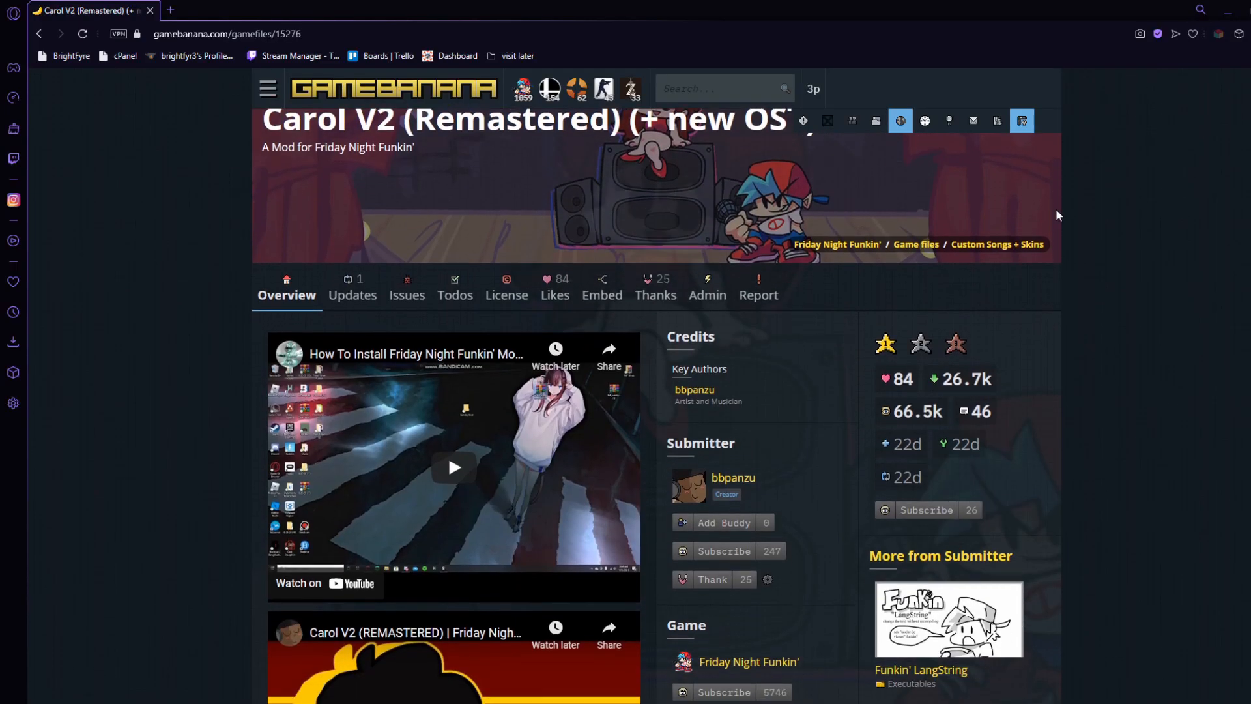
scroll(down, 3)
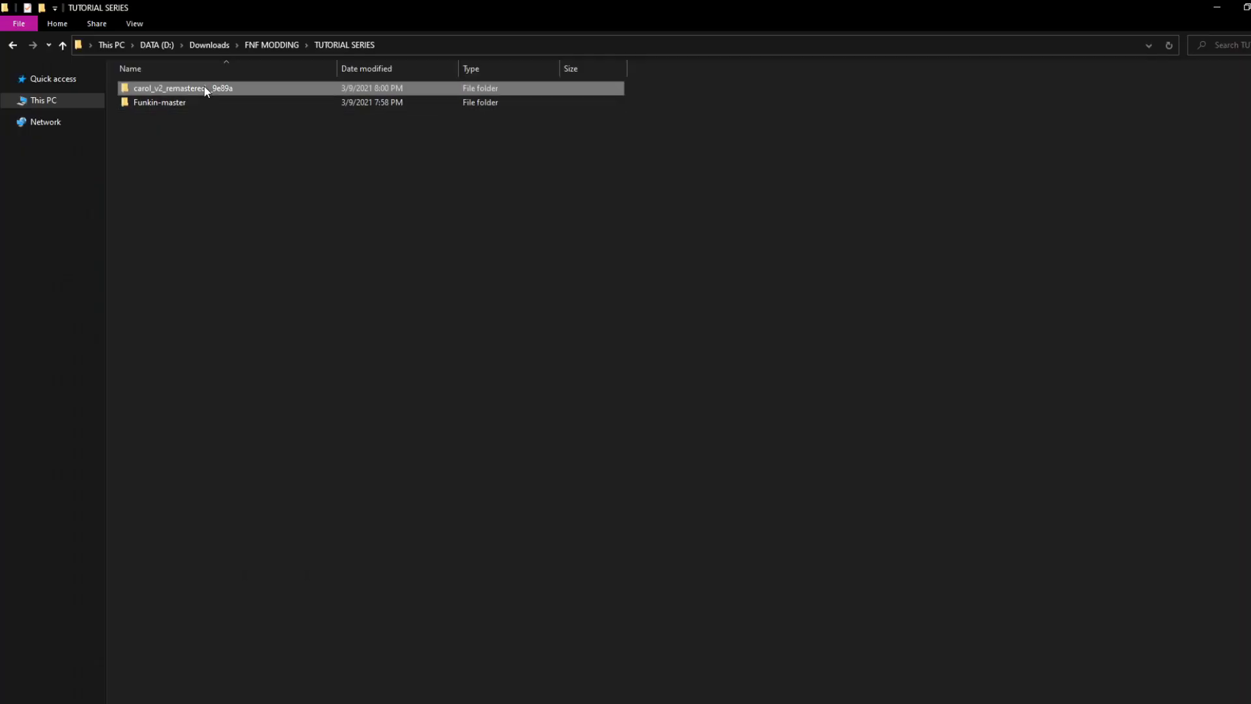
double_click(182, 87)
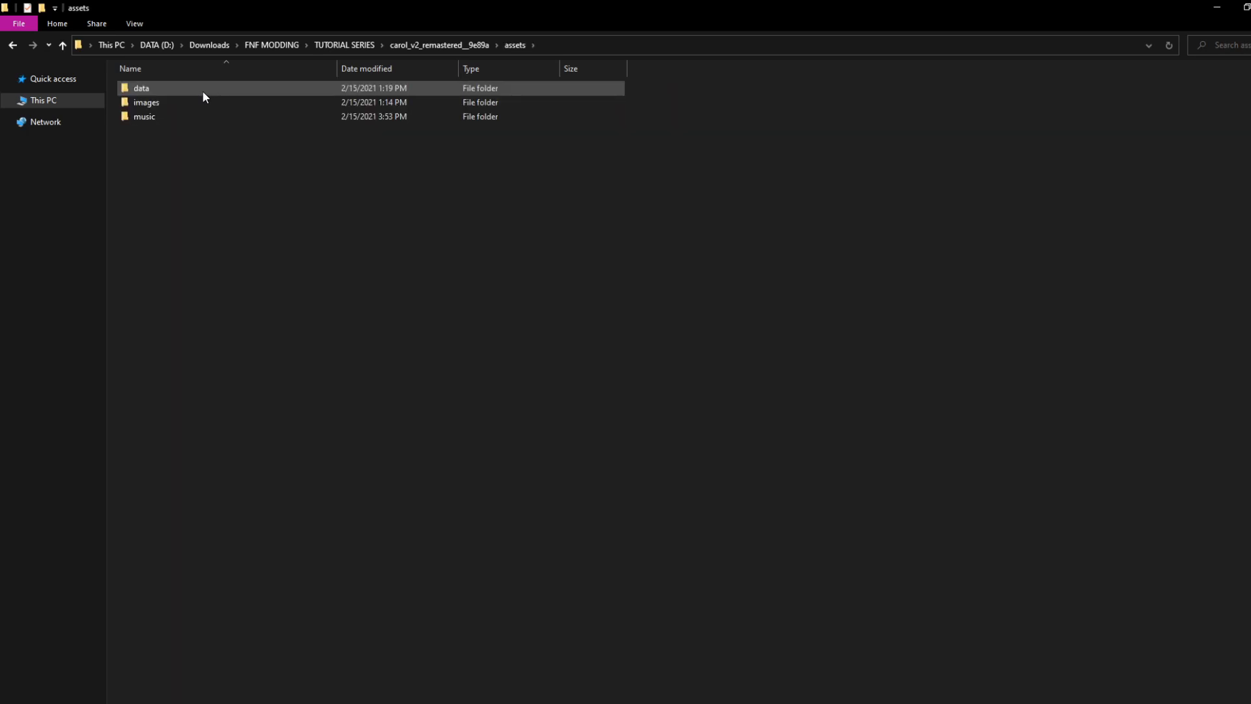
double_click(146, 102)
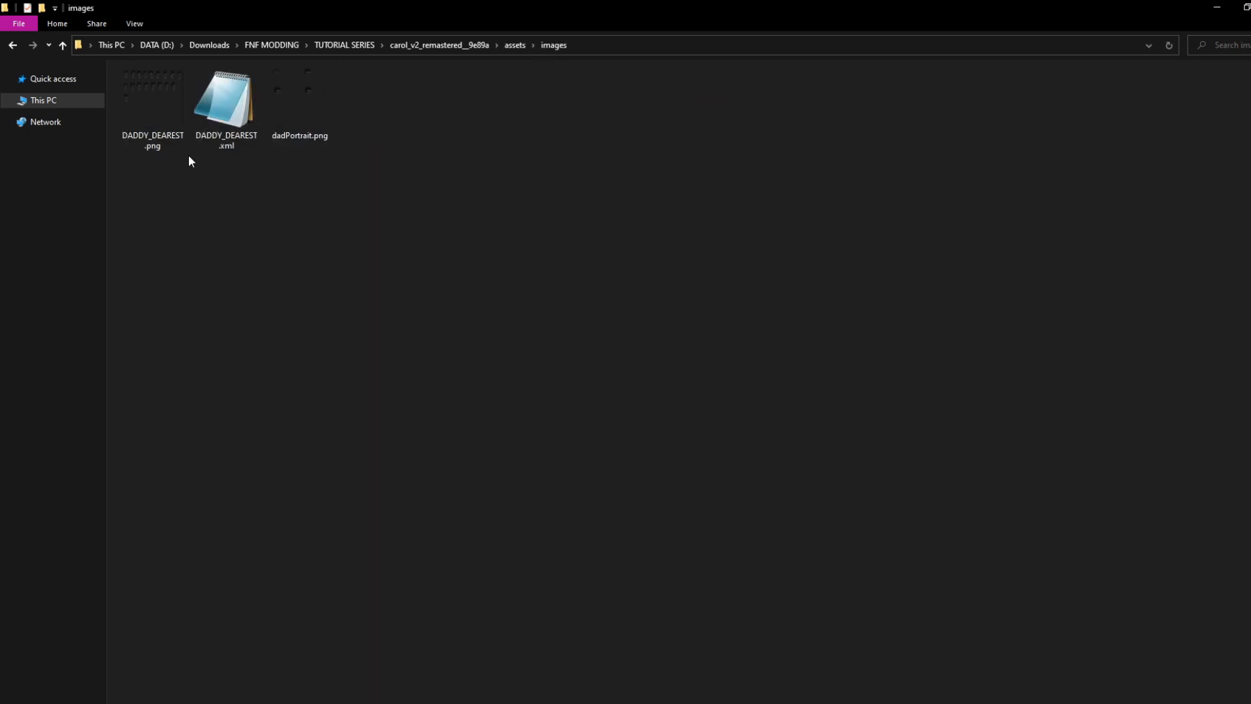
Rename DADDY_DEAREST.png and DADDY_DEAREST.xml to carol_assets.
click(153, 96)
text(carol_assets)
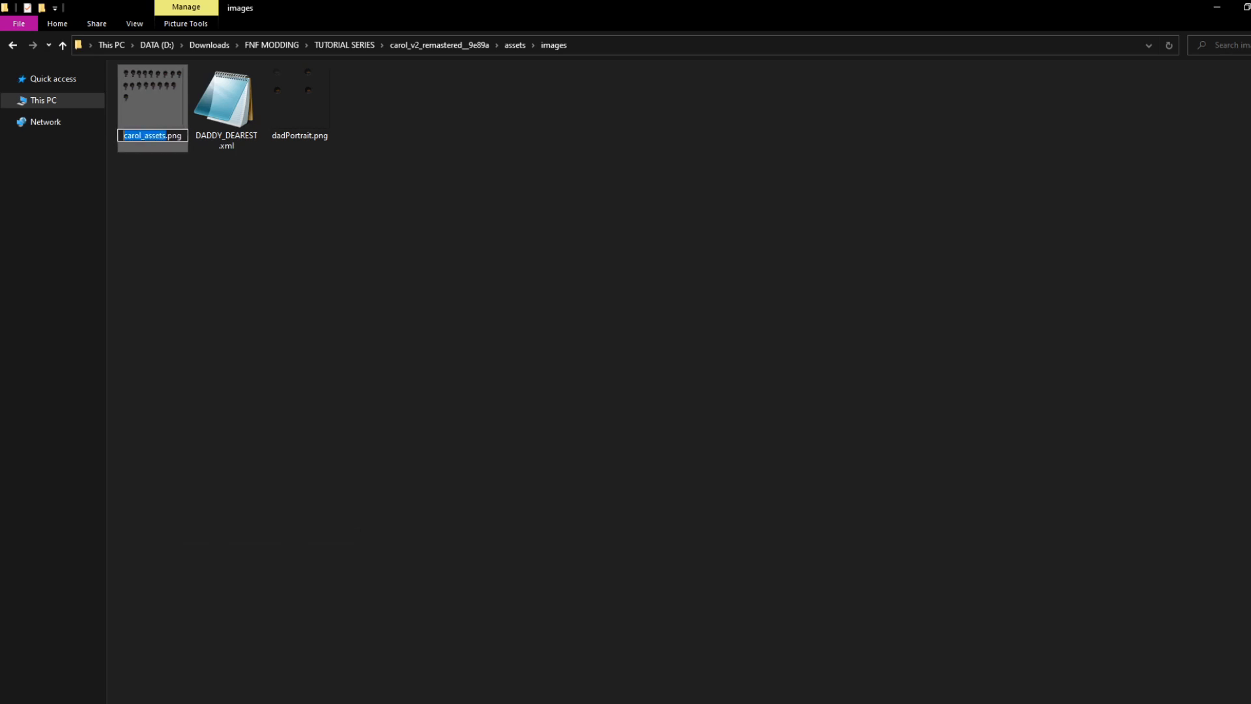
click(225, 100)
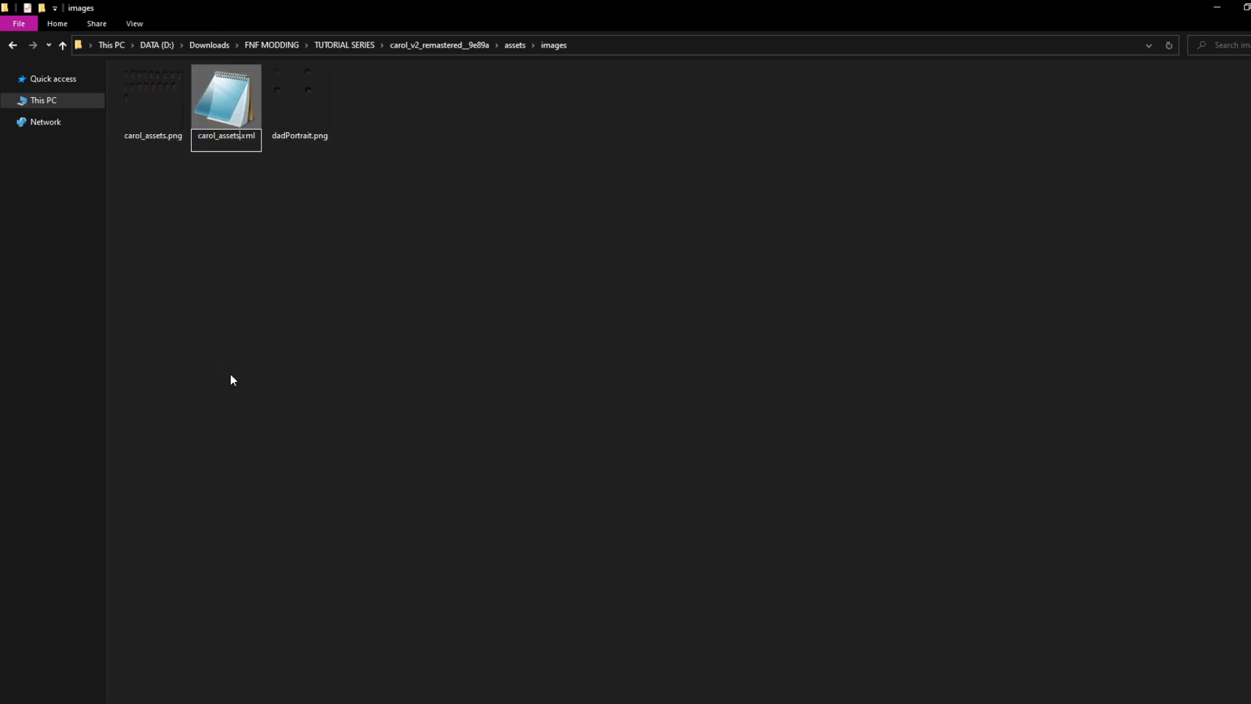
click(225, 98)
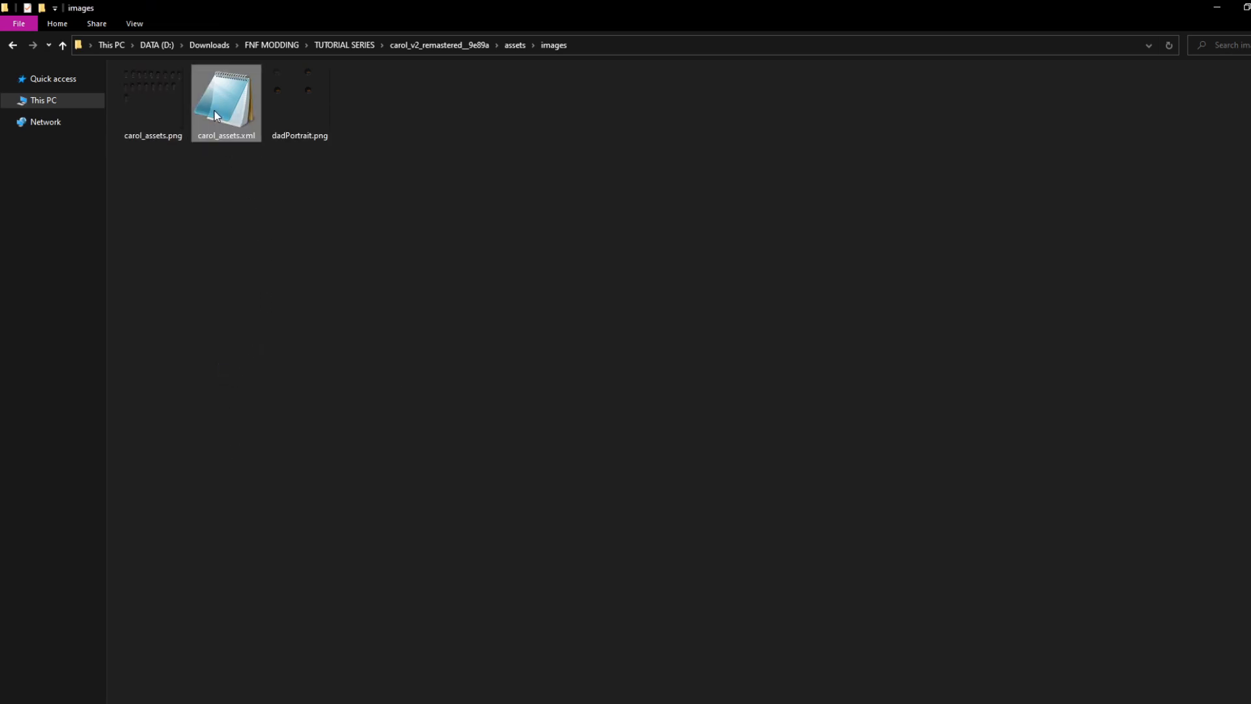
Edit carol_assets.xml in Notepad so imagePath points at carol_assets.png.
double_click(225, 98)
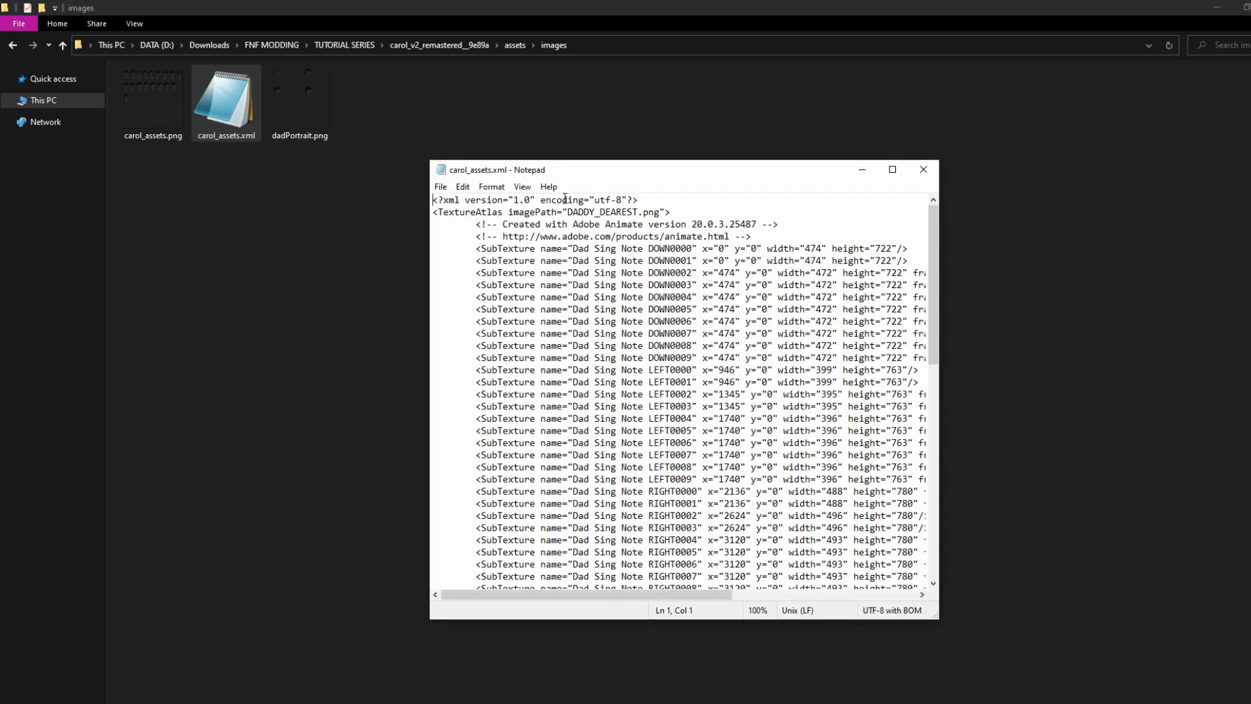
click(891, 170)
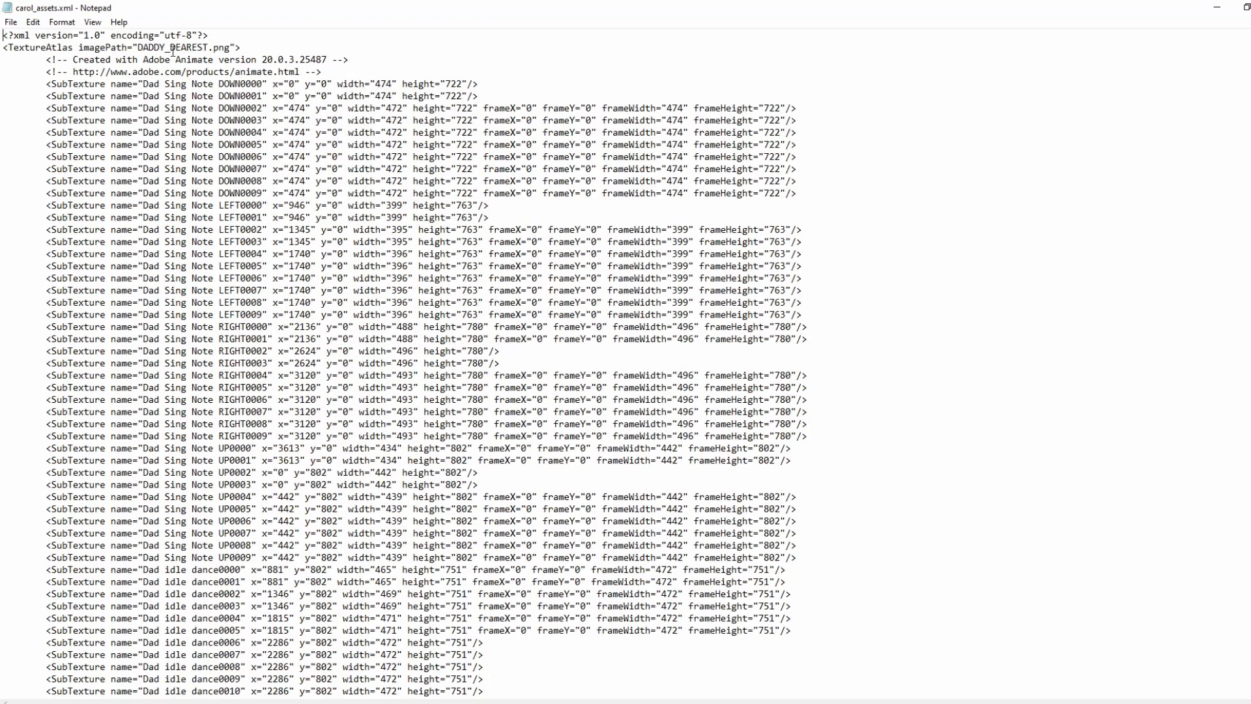
double_click(172, 47)
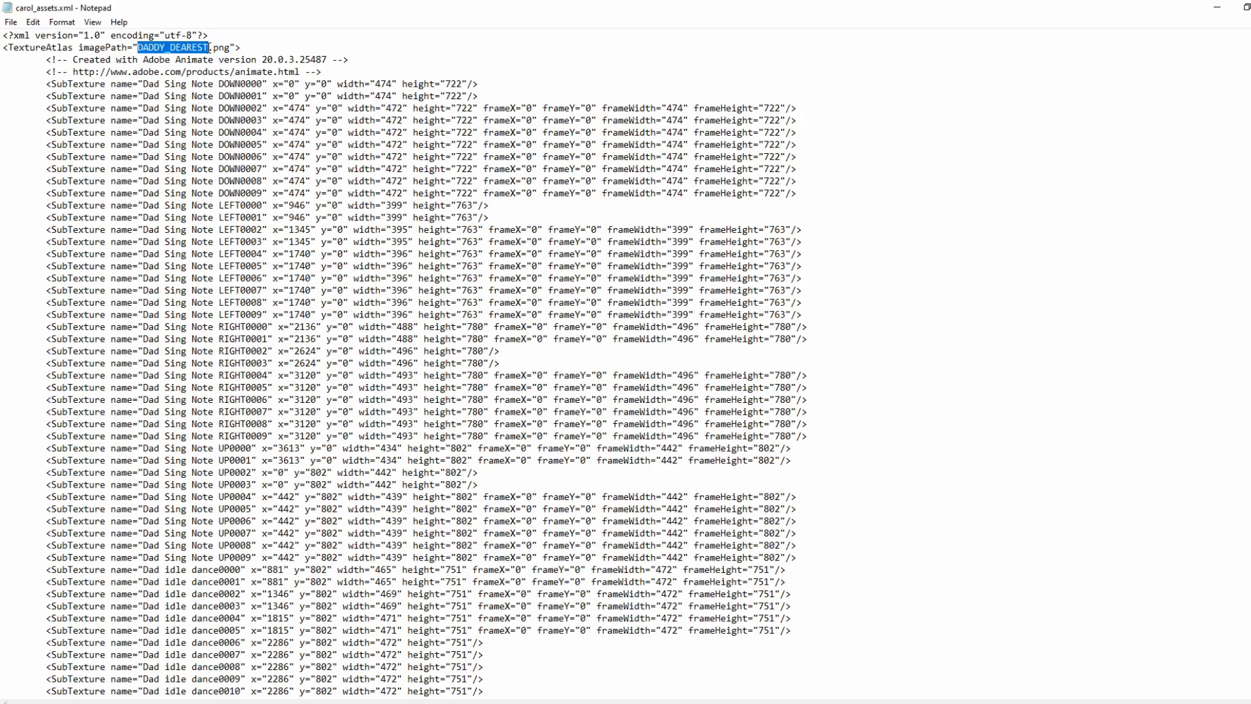
text(carol_assets)
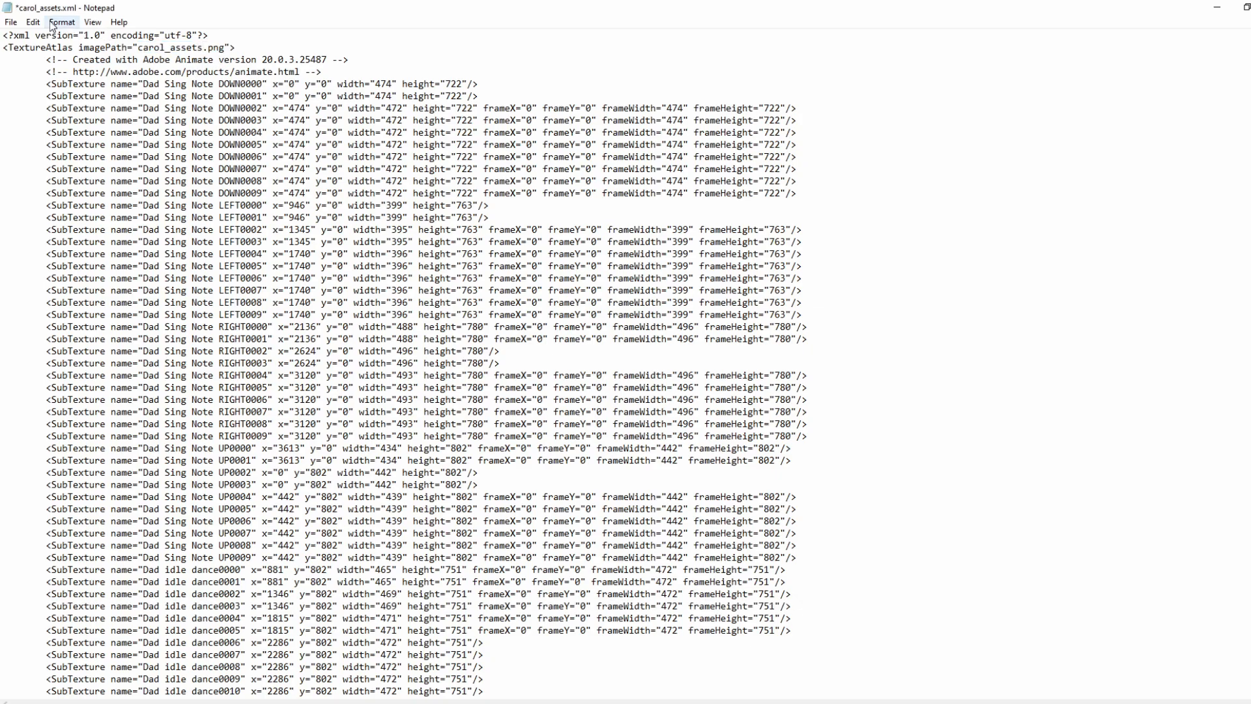
Replace every 'dad' animation name in the XML with 'carol'.
click(33, 23)
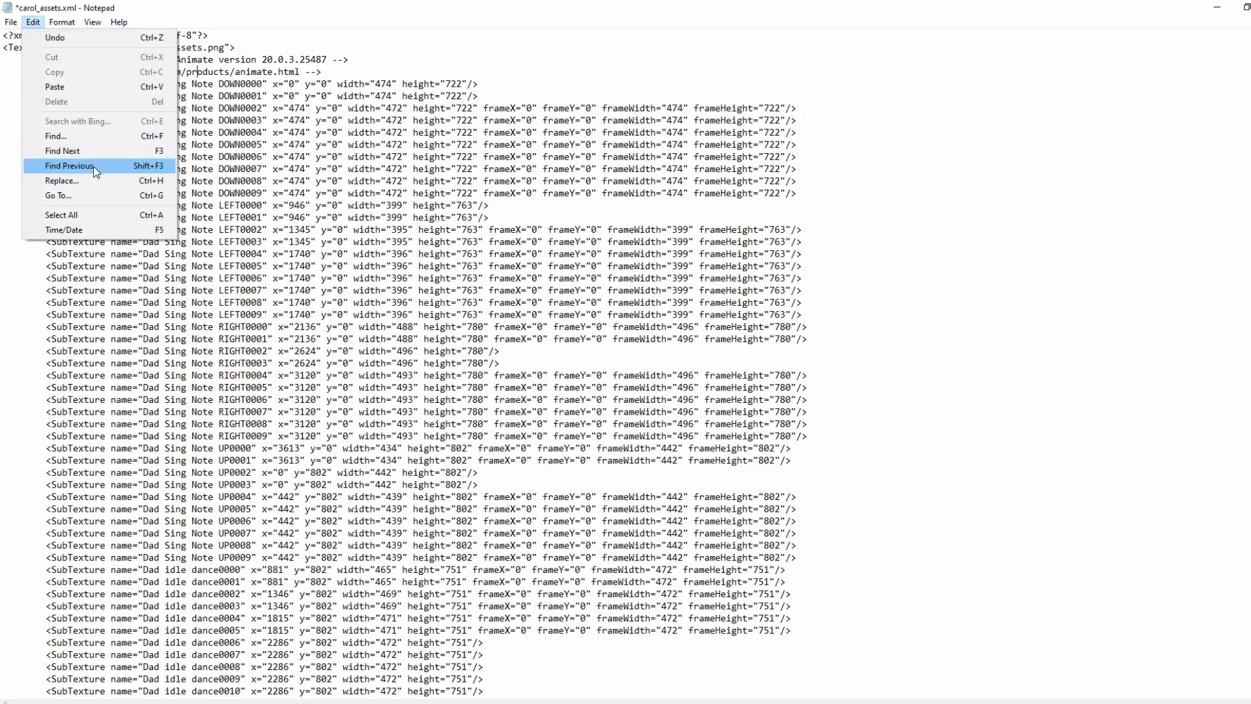
click(63, 180)
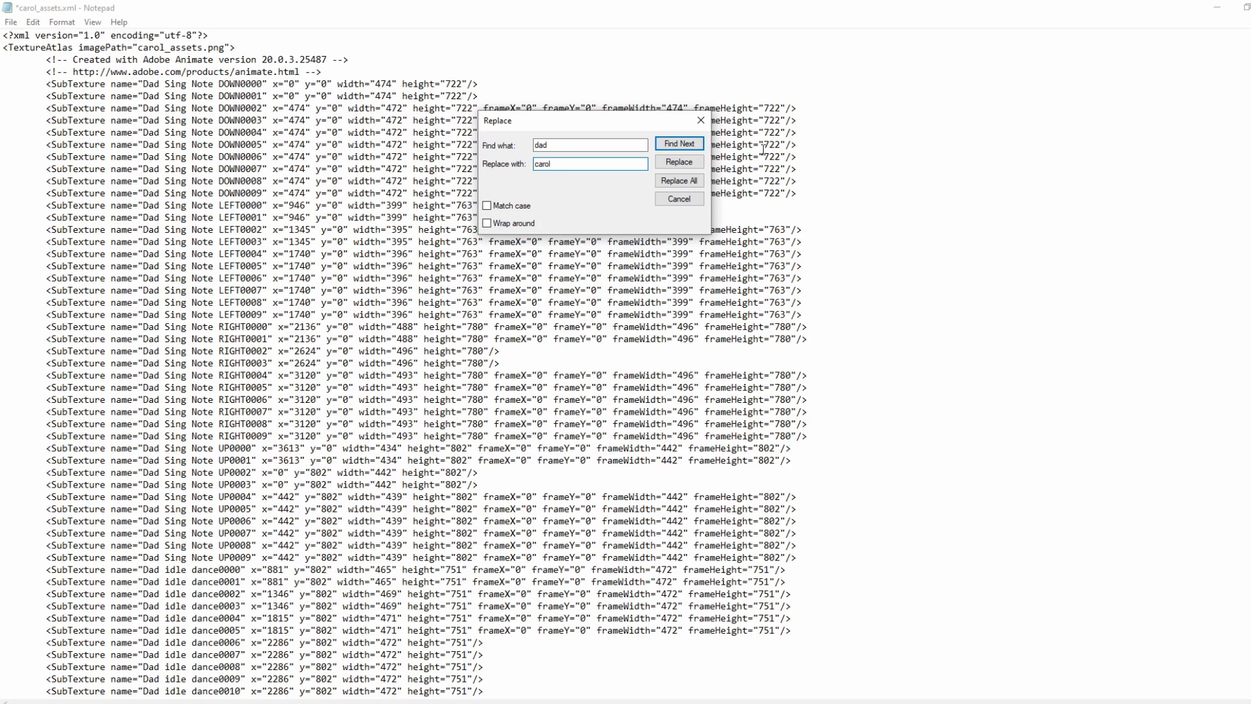
click(678, 180)
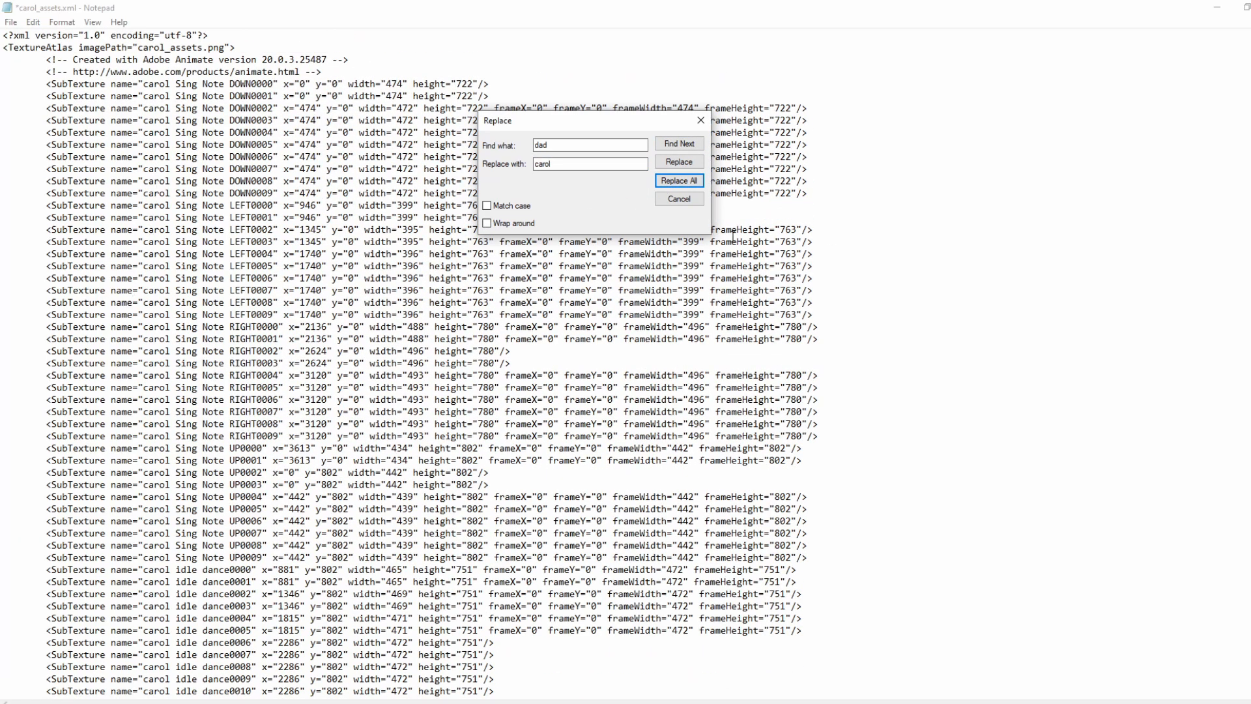
click(678, 180)
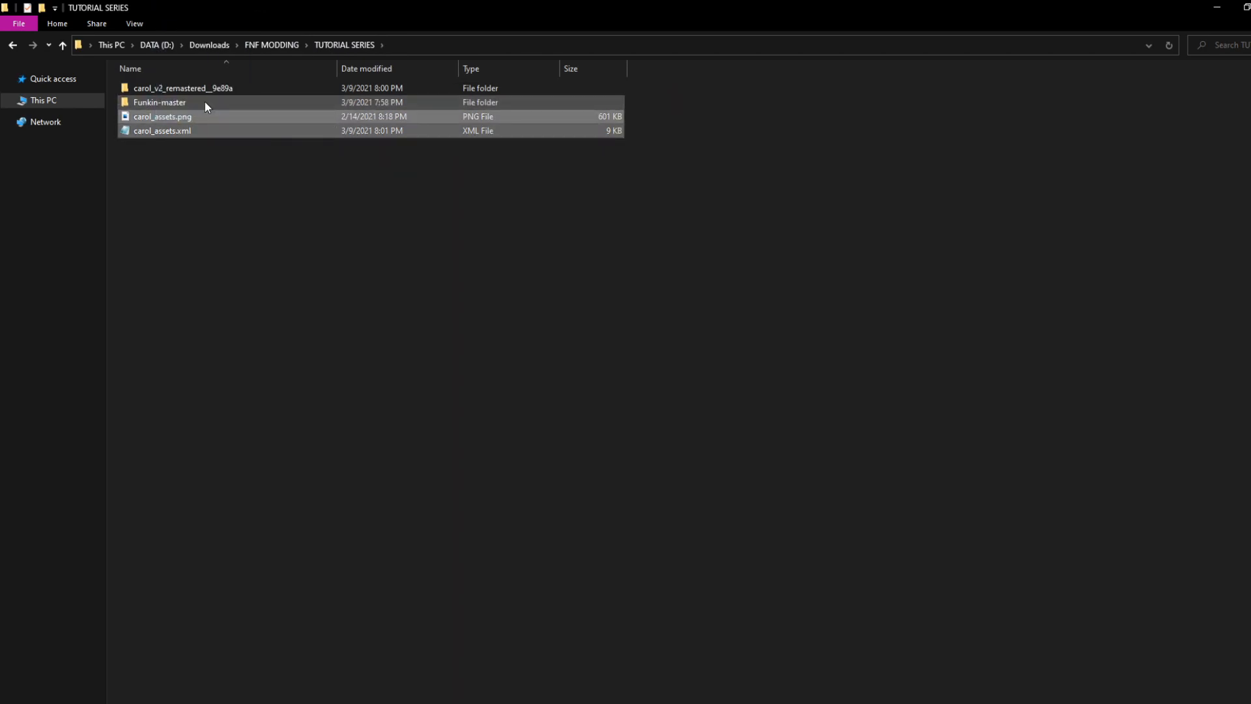
Move both carol_assets files into Funkin-master's assets/shared folder.
double_click(159, 102)
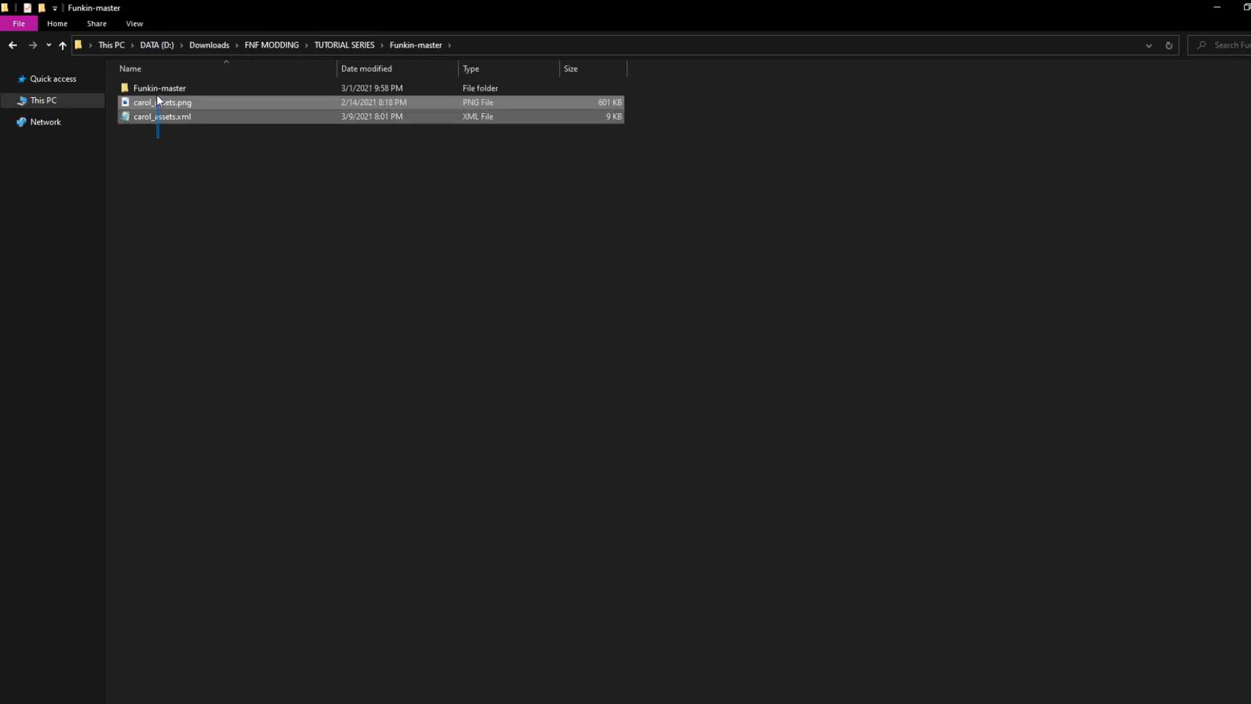
double_click(159, 88)
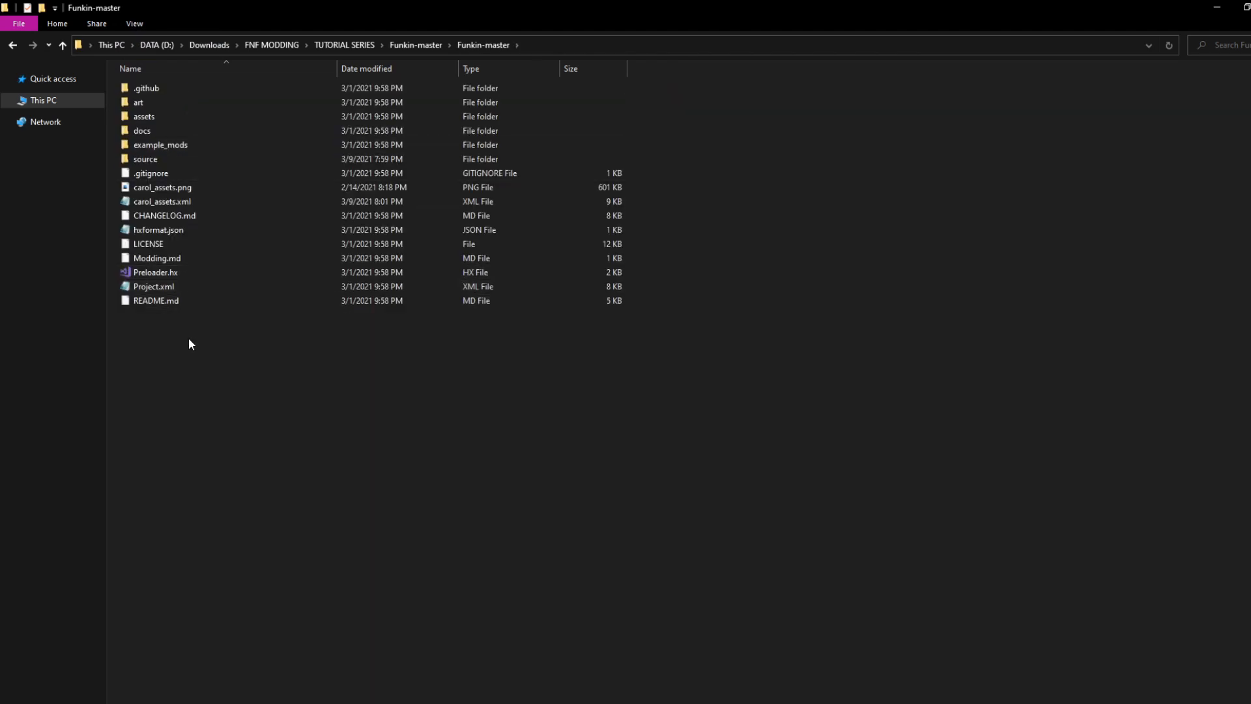
click(162, 200)
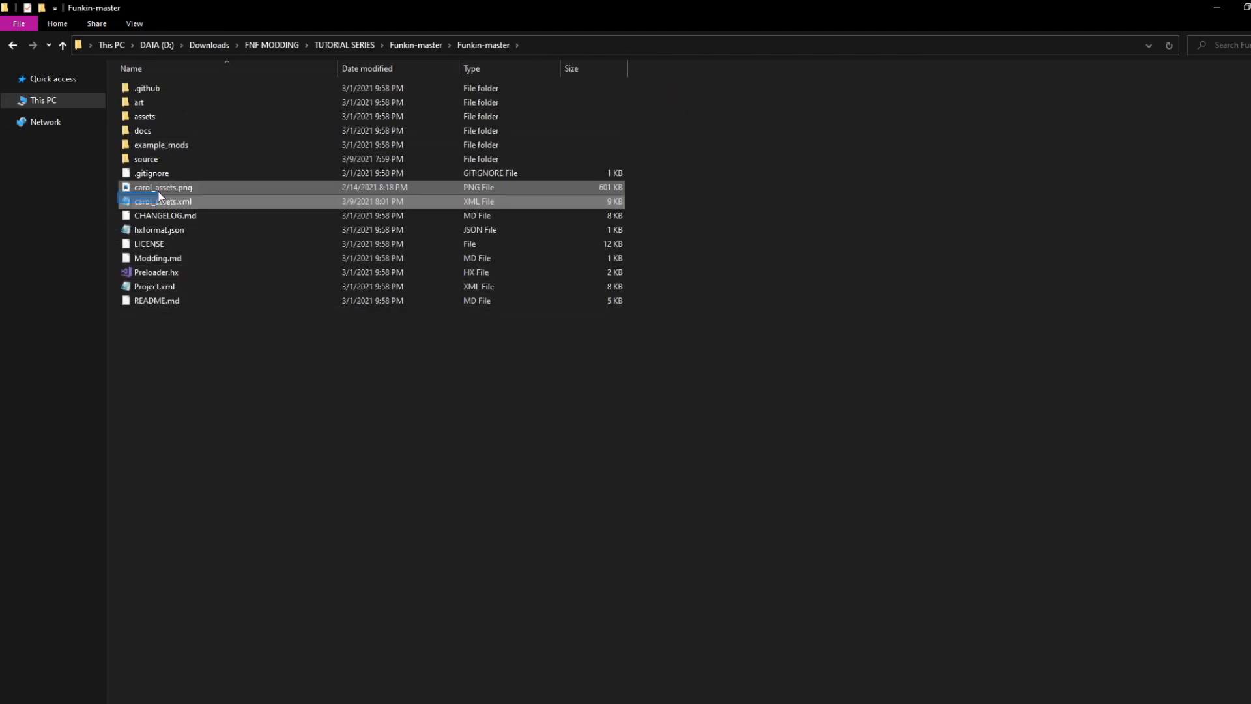
double_click(145, 116)
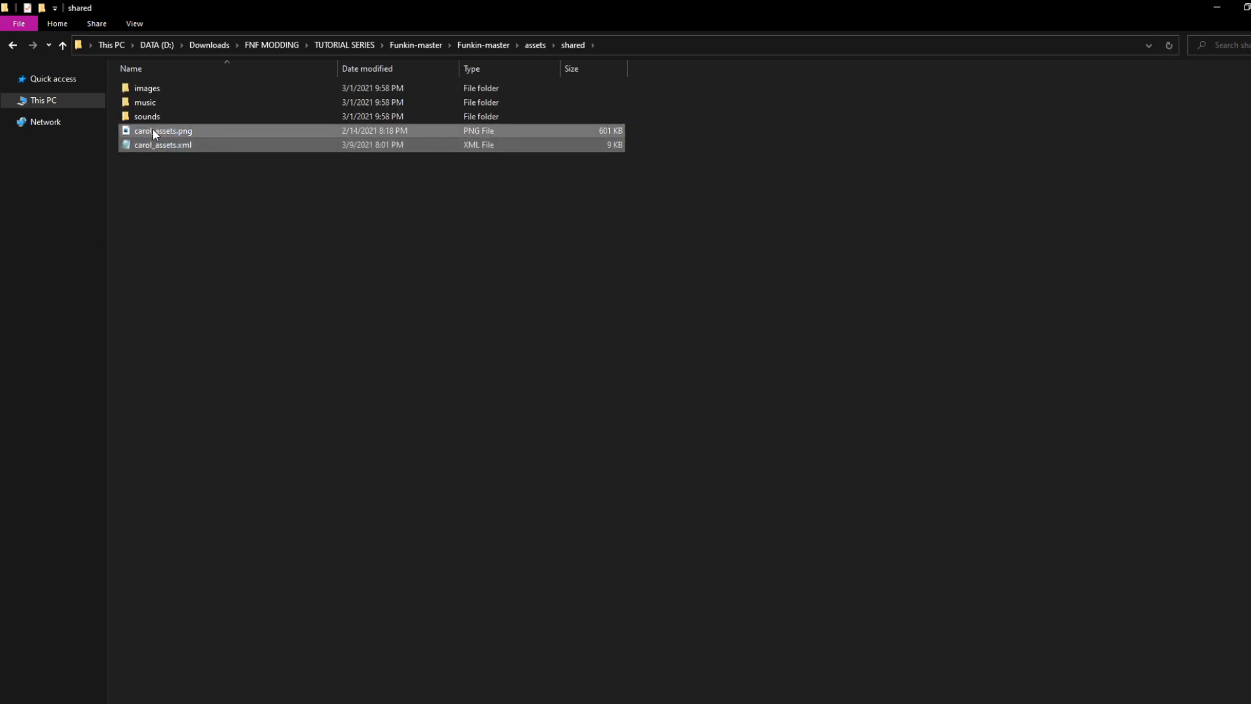
double_click(147, 88)
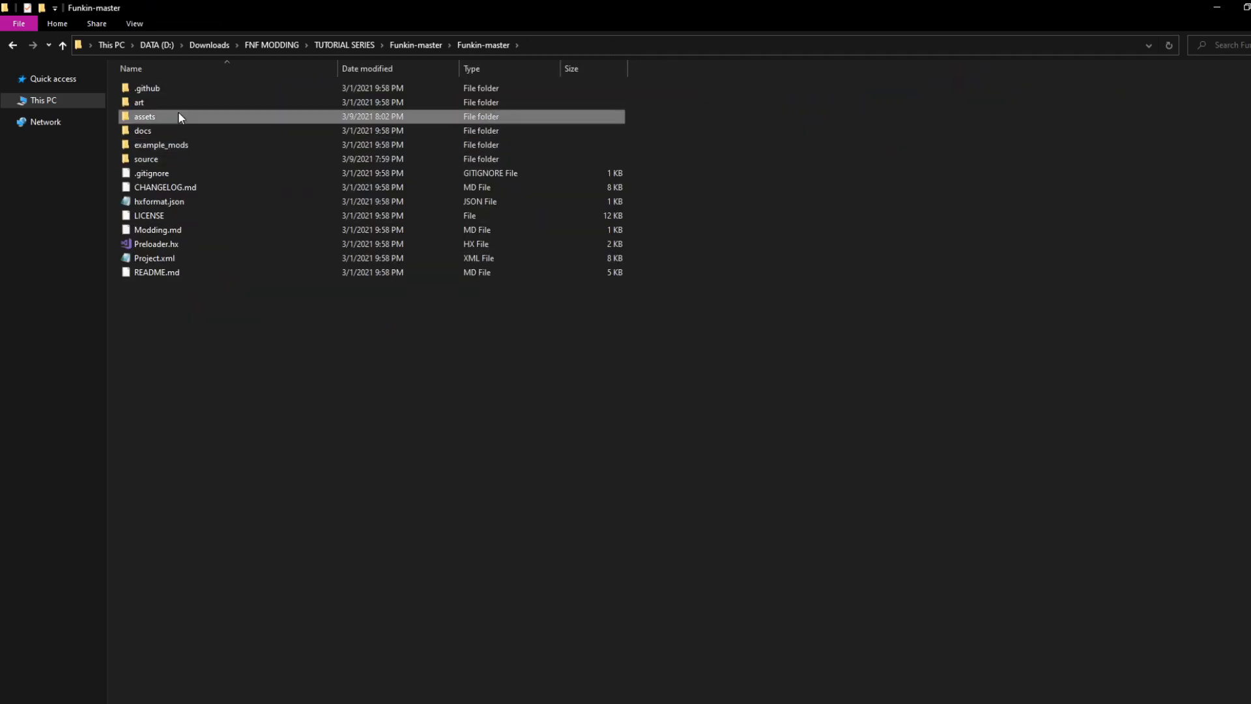
Add carol on a new line after gf in characterList.txt, then go to the source folder.
double_click(145, 116)
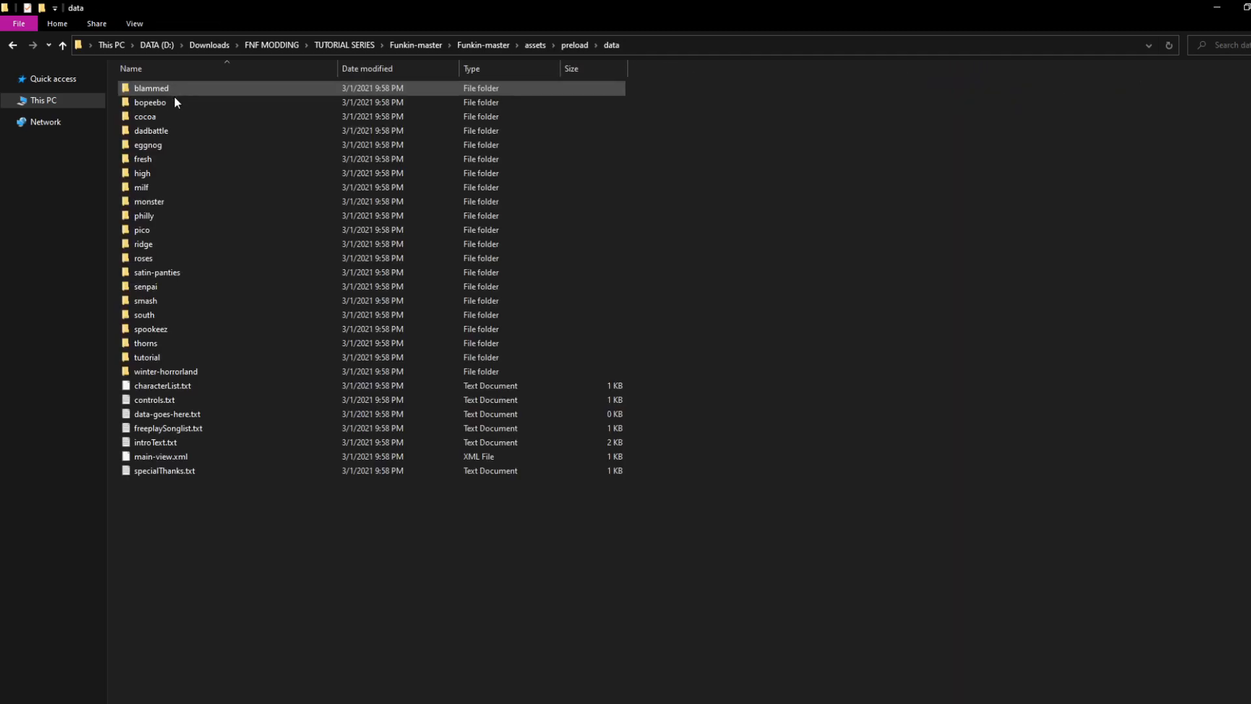
double_click(162, 386)
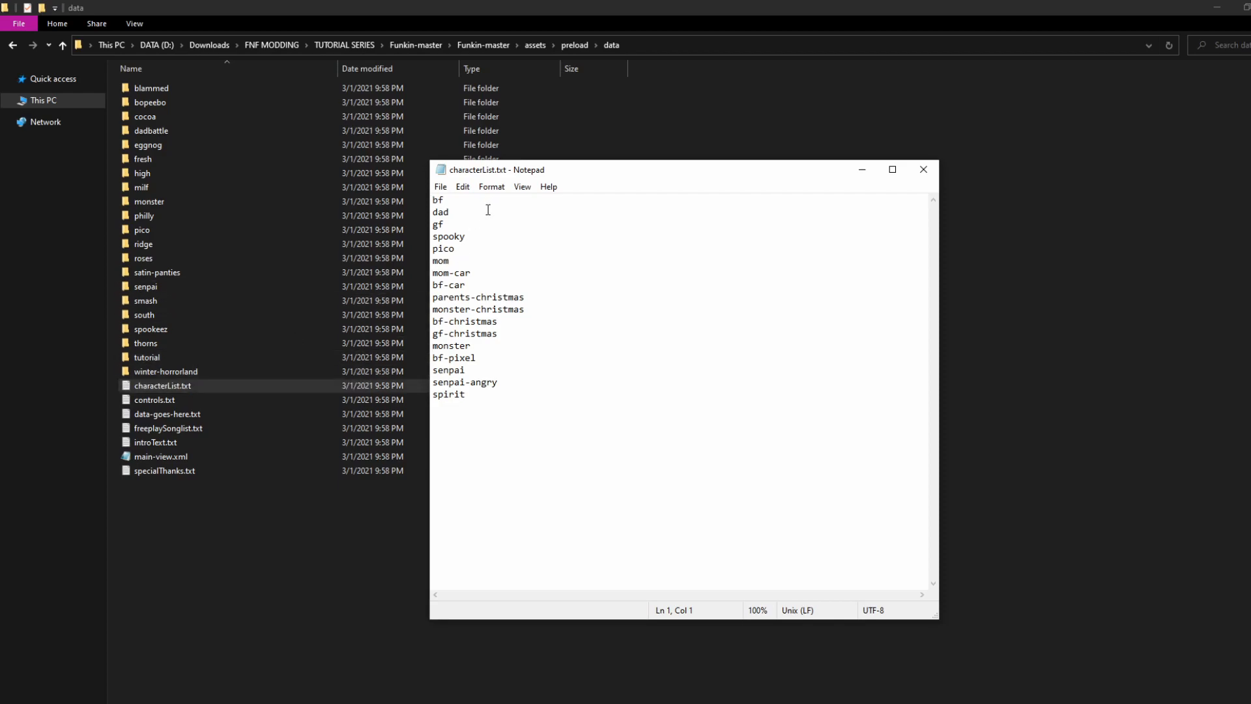
key(enter)
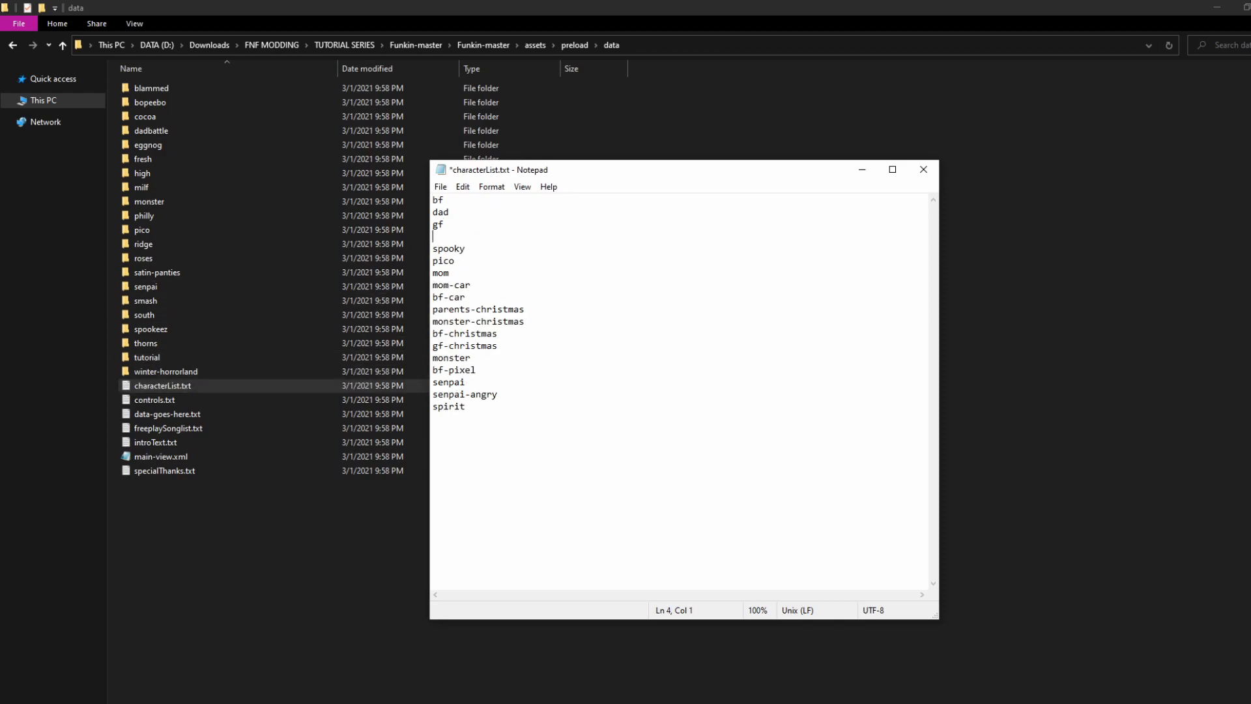
text(carol)
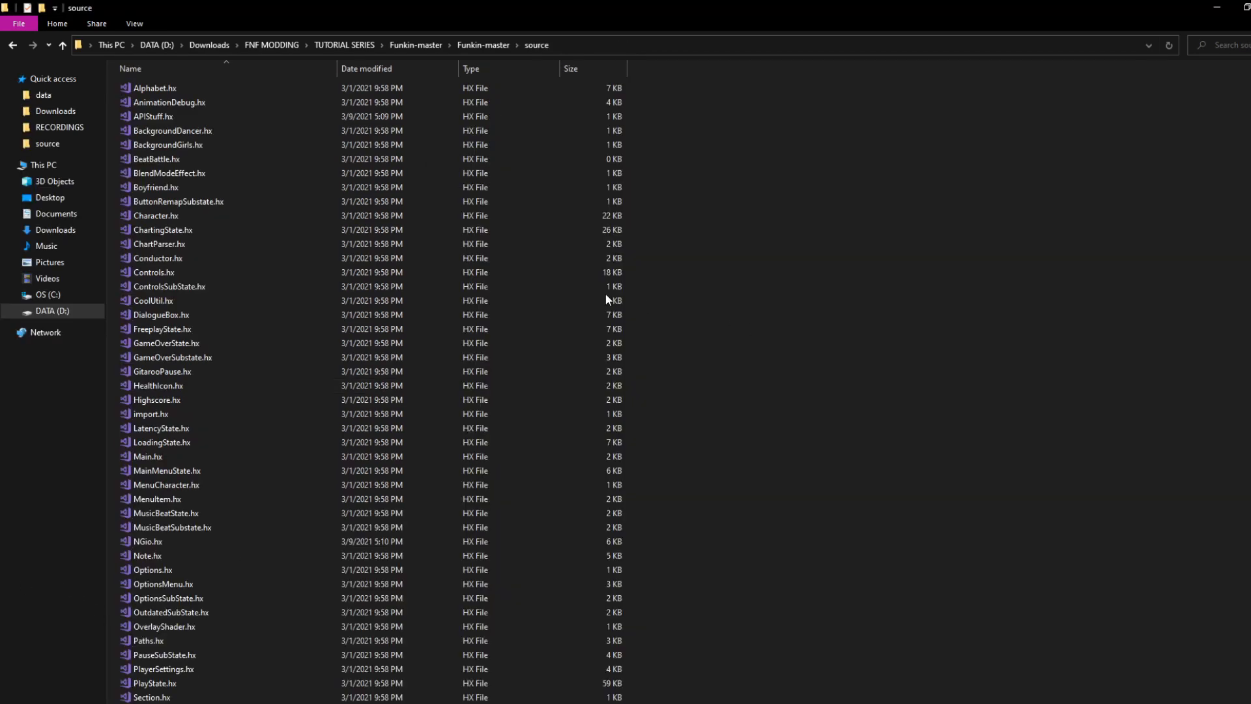
click(155, 215)
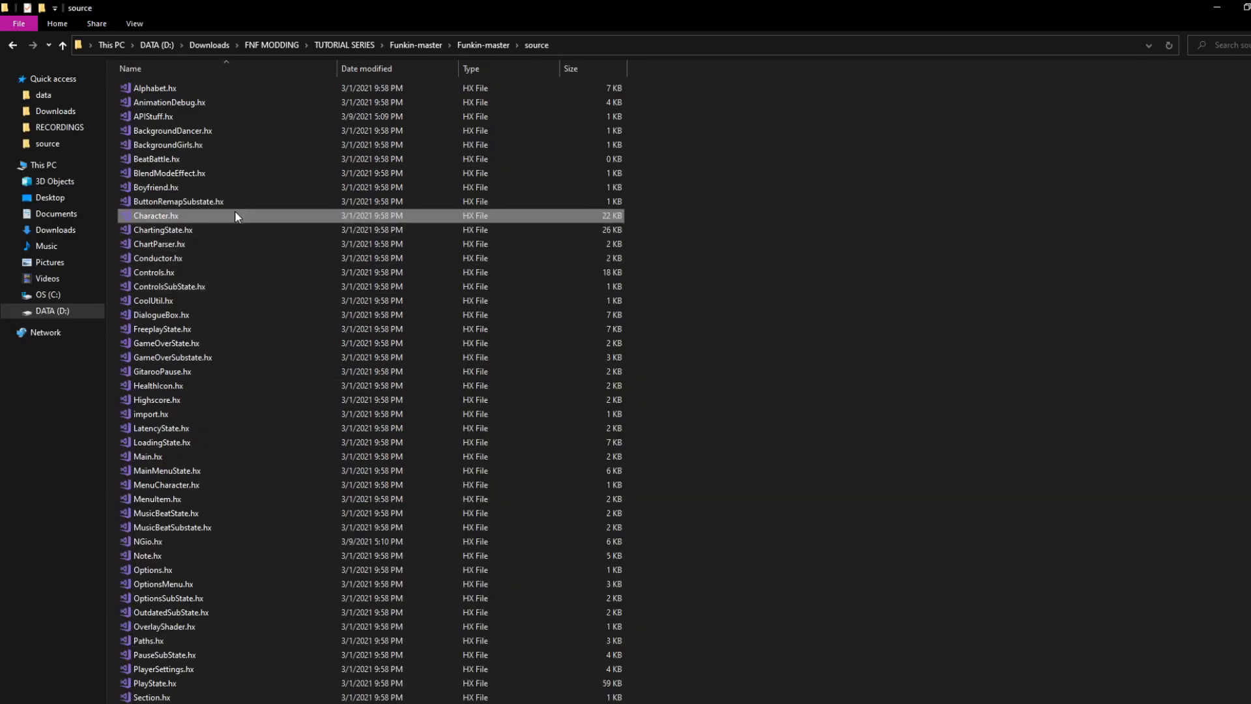
Select the whole case 'dad' character block in Character.hx.
double_click(156, 215)
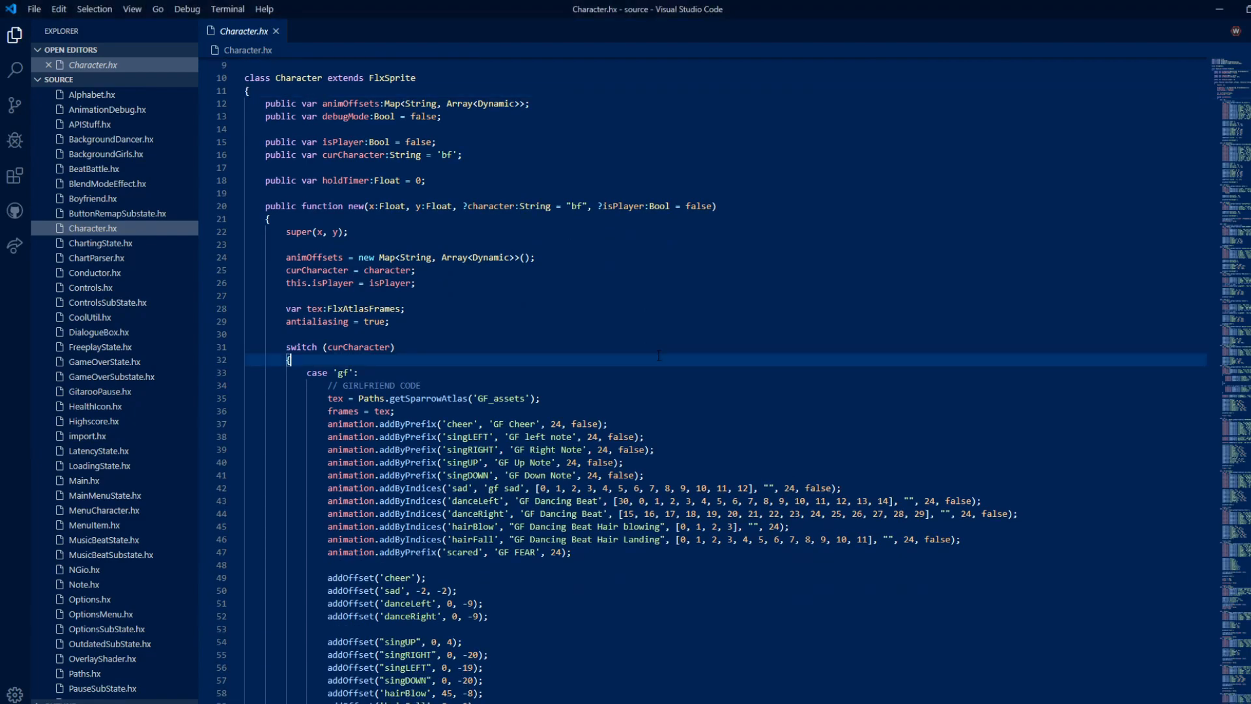
scroll(down, 3)
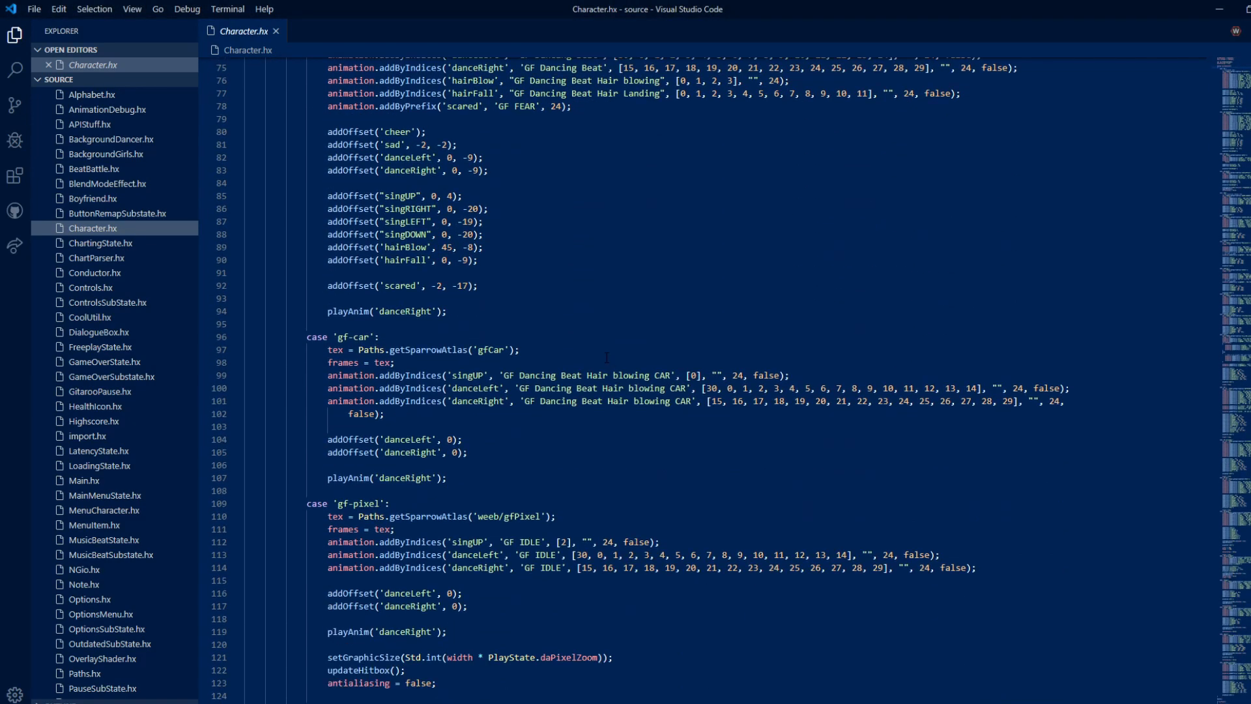
scroll(down, 3)
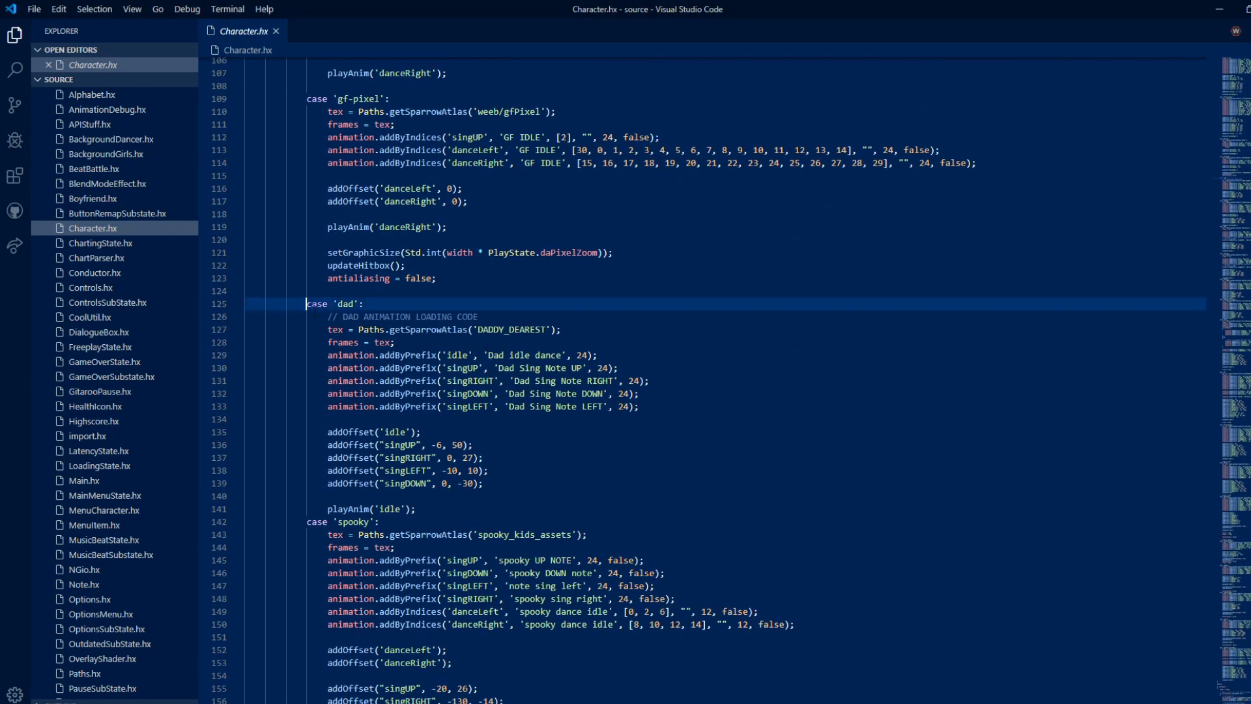
drag(305, 304, 485, 482)
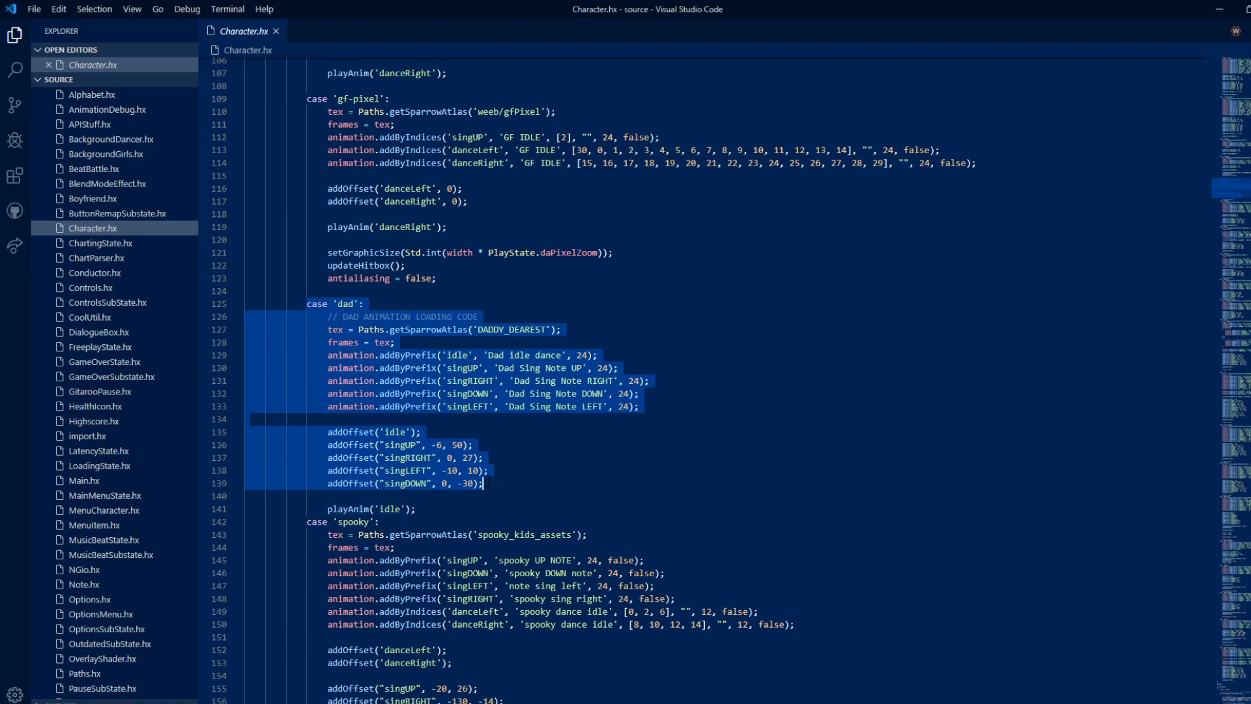
Paste the block below as a new case named 'carol', ready to swap its atlas name.
click(482, 485)
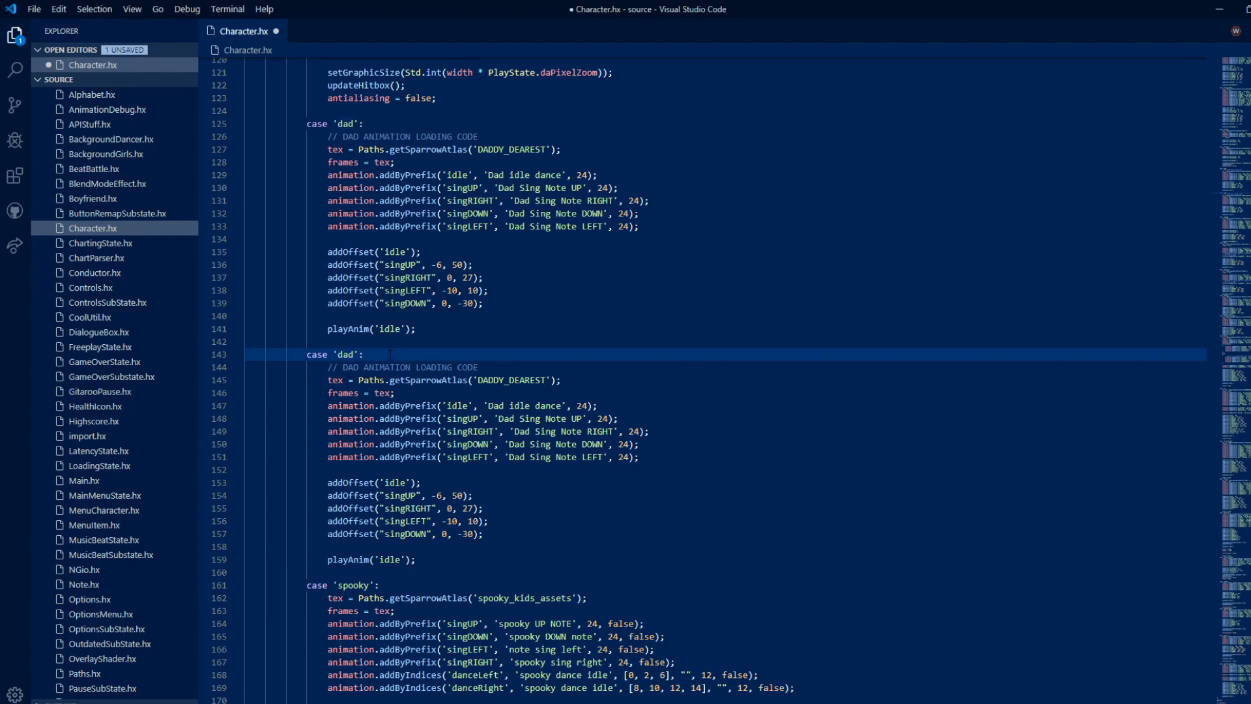
text(carol)
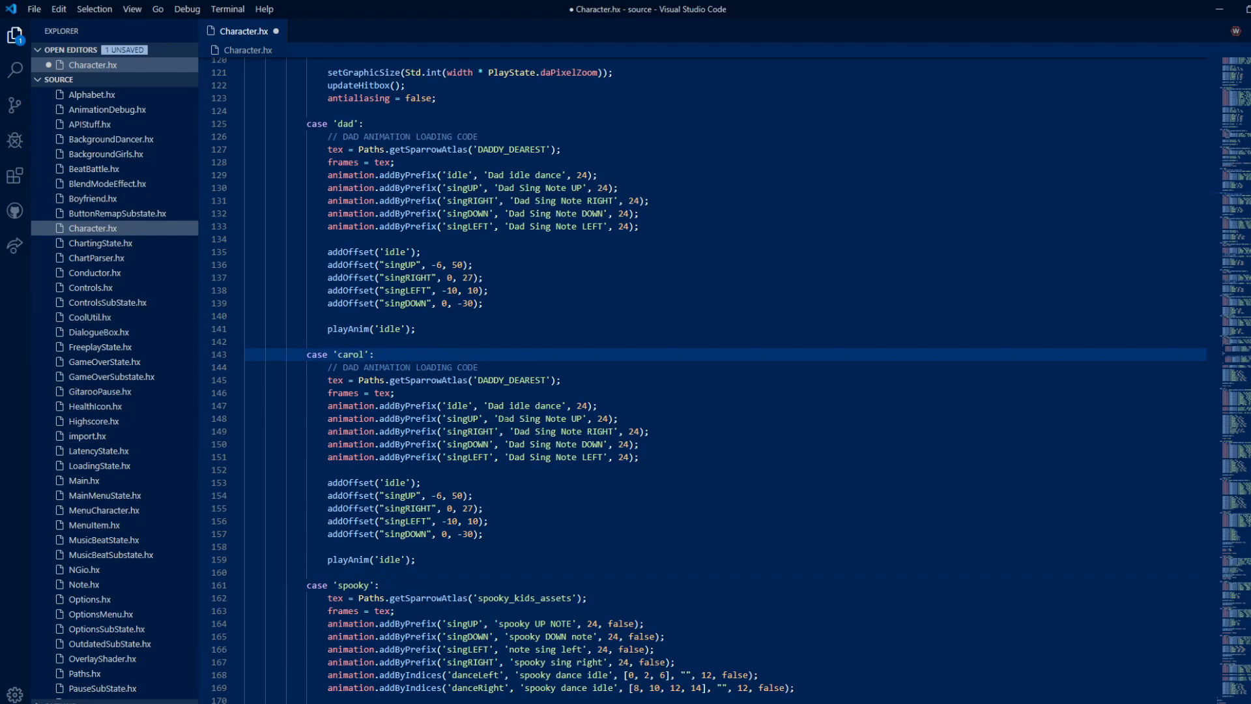
double_click(510, 380)
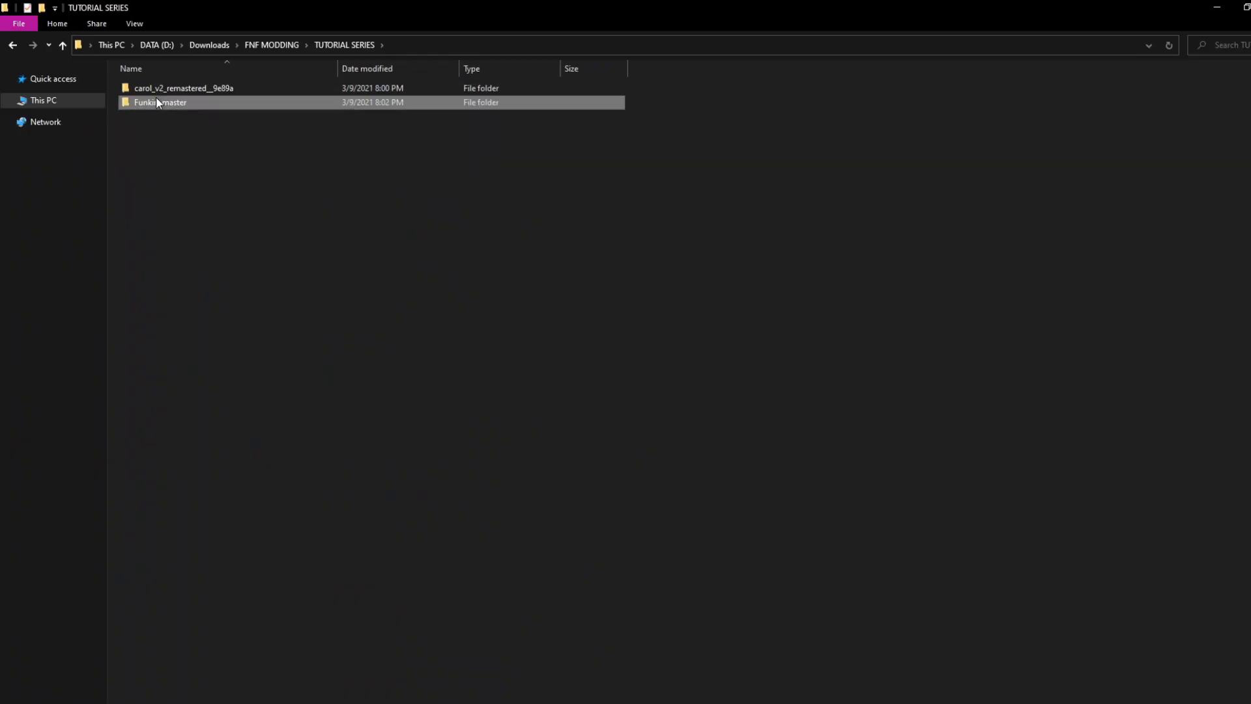
Enter the Funkin-master project folder in the TUTORIAL SERIES directory.
double_click(160, 102)
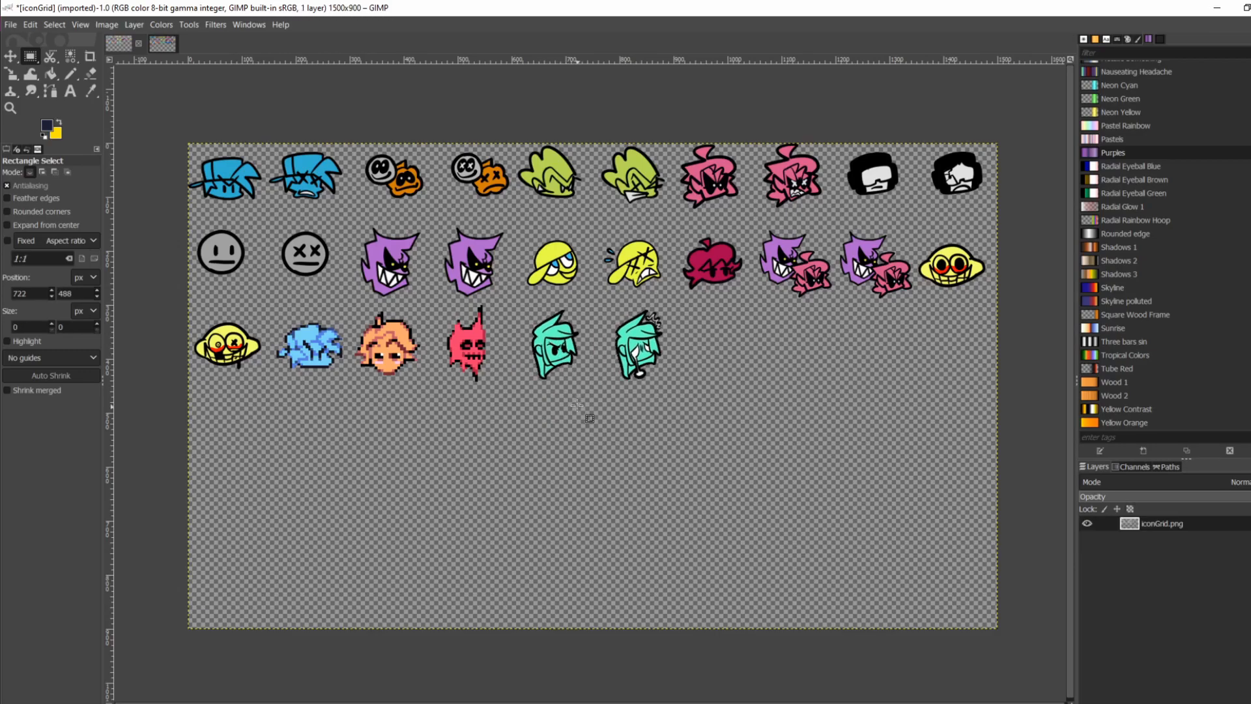
Export the icon grid as PNG over the existing iconGrid.png in assets/preload/images.
click(10, 24)
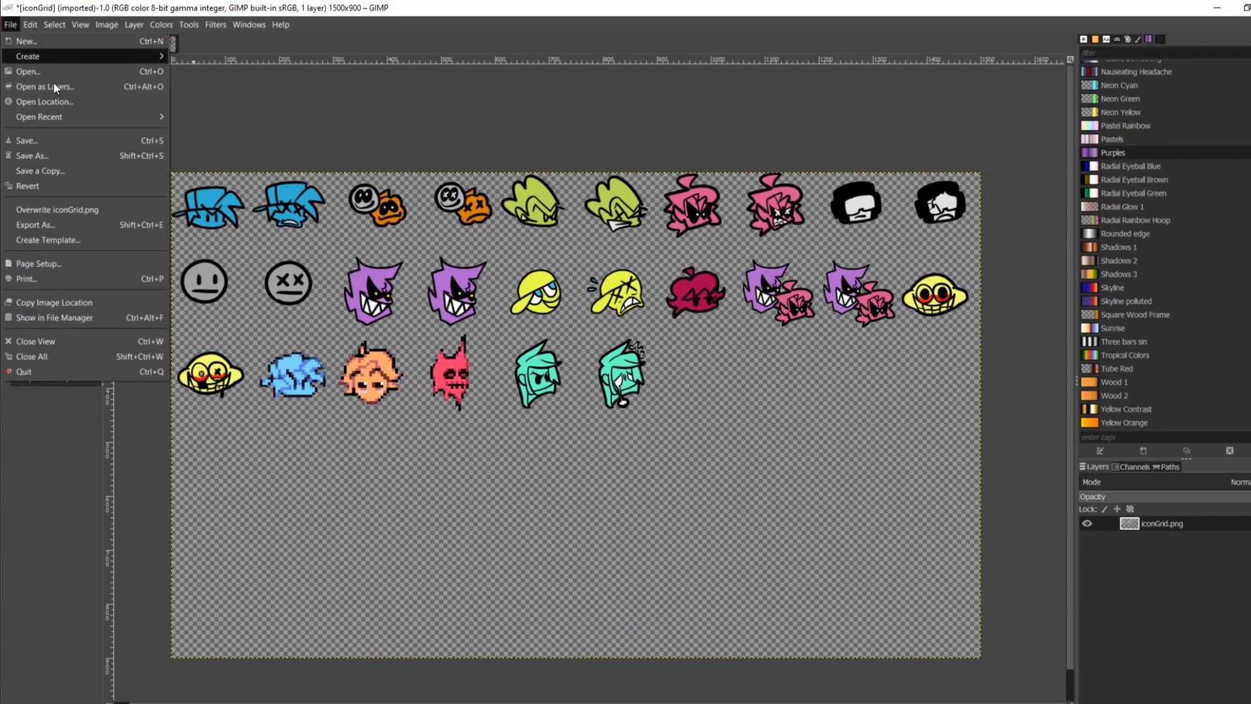
mouse_move(95, 224)
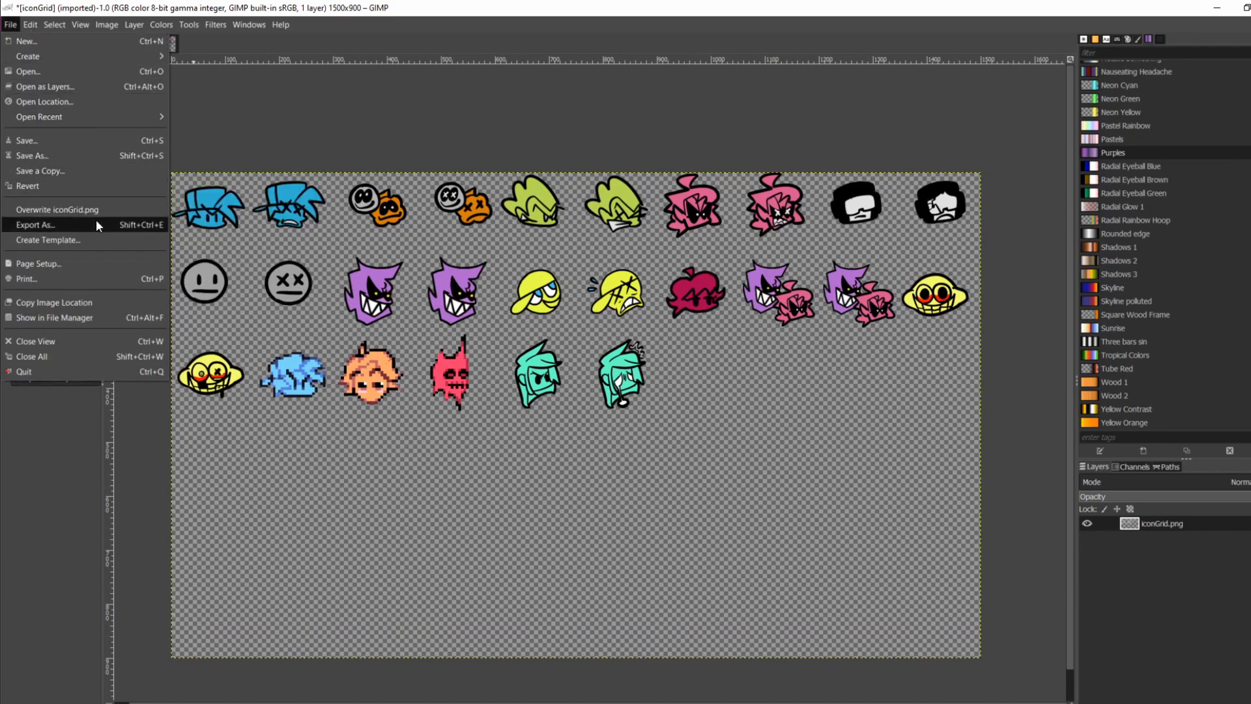
click(36, 224)
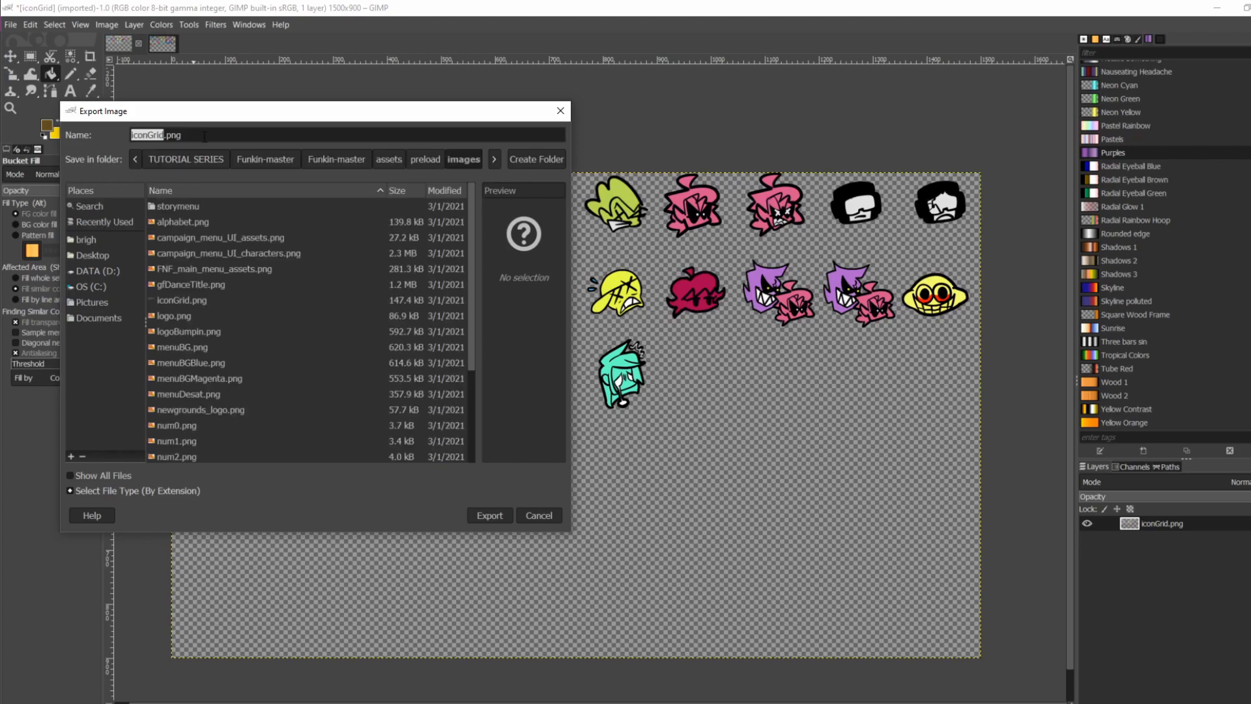
click(182, 300)
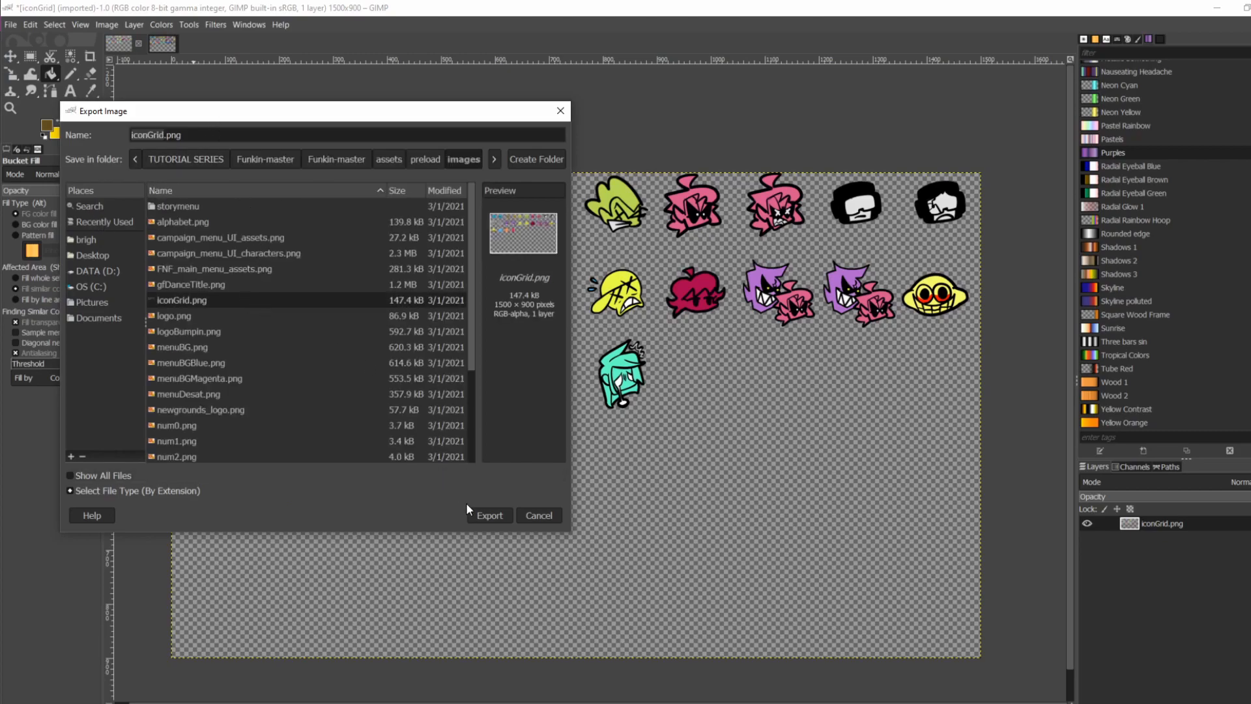
click(489, 515)
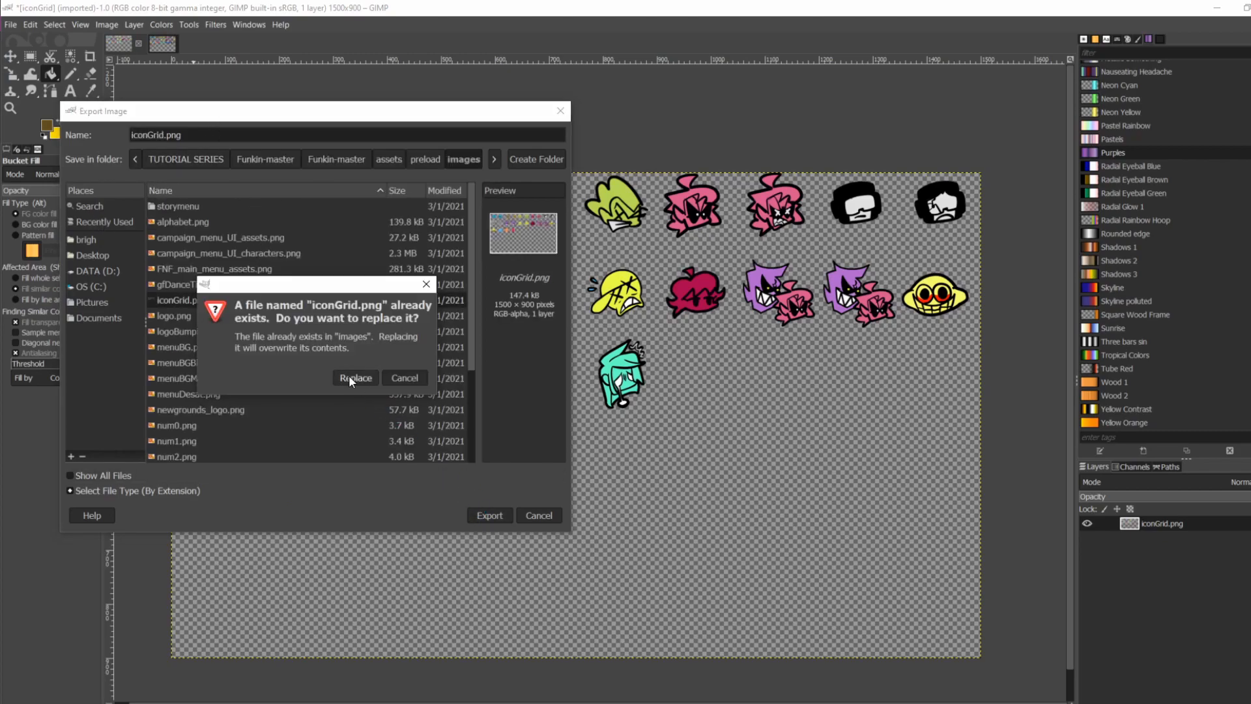
click(354, 378)
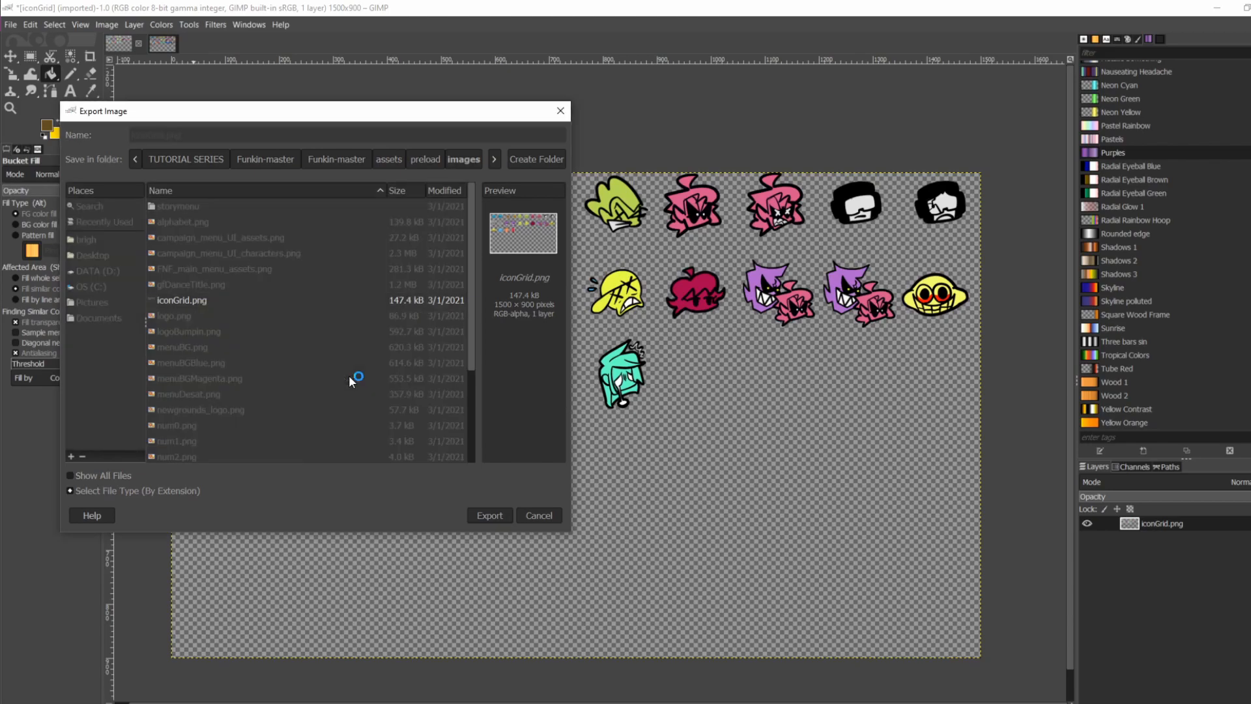
click(489, 515)
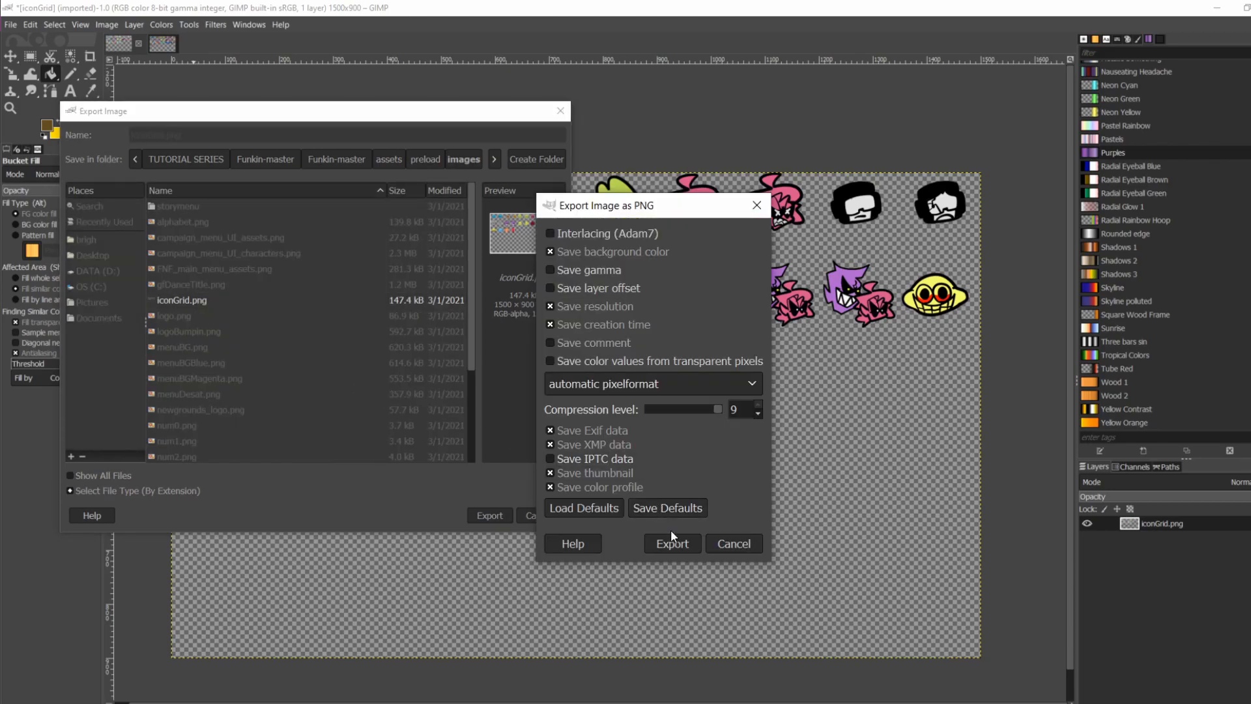
click(672, 543)
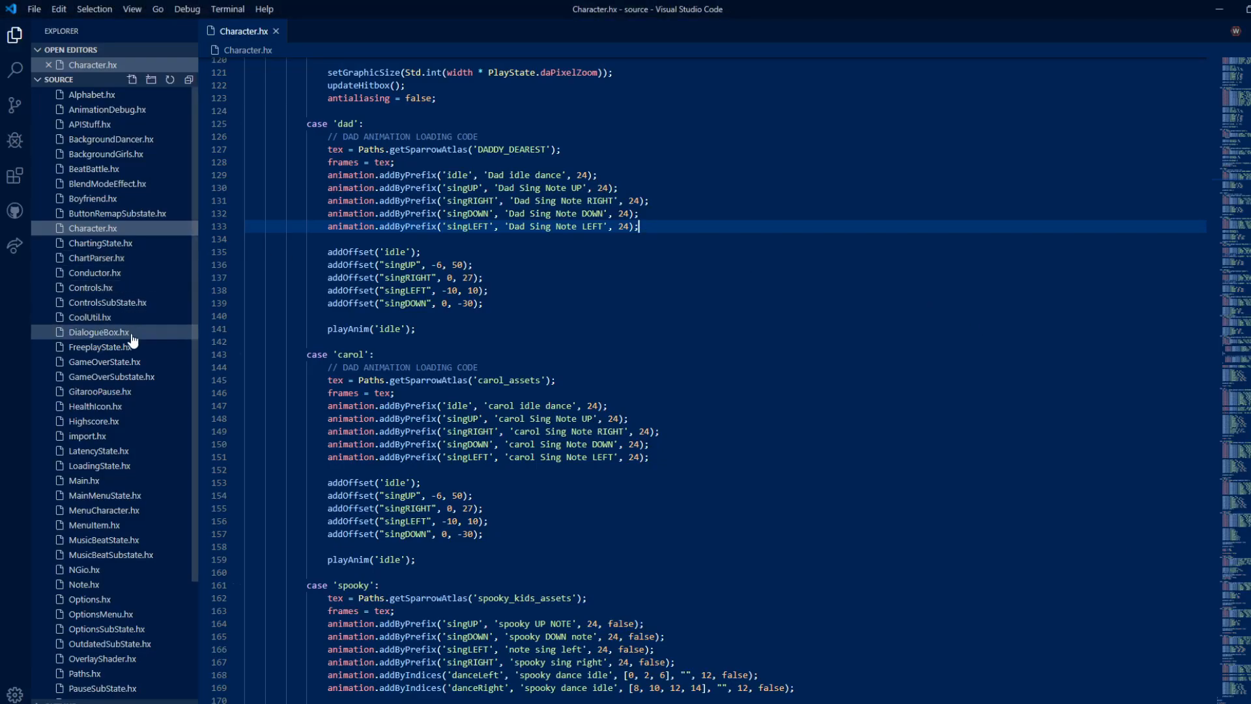
Add an animation.add('carol', [24, ...], 0, false, isPlayer) line below gf in HealthIcon.hx.
click(94, 405)
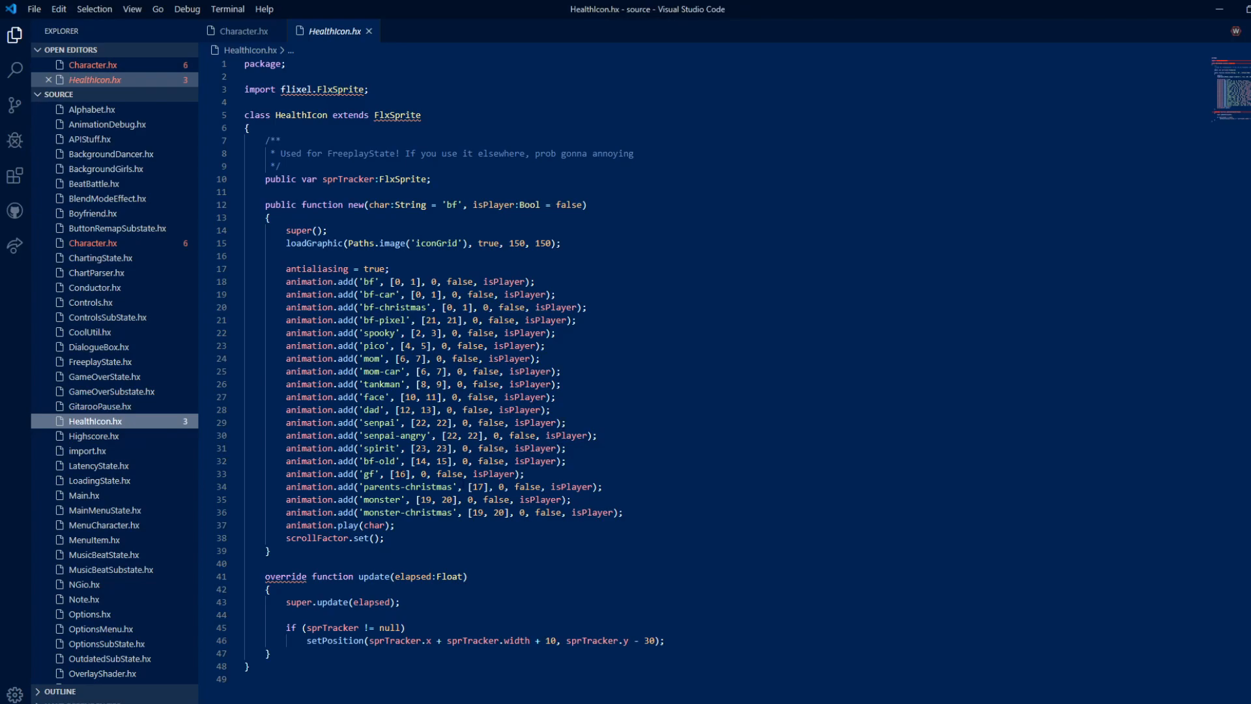
click(479, 473)
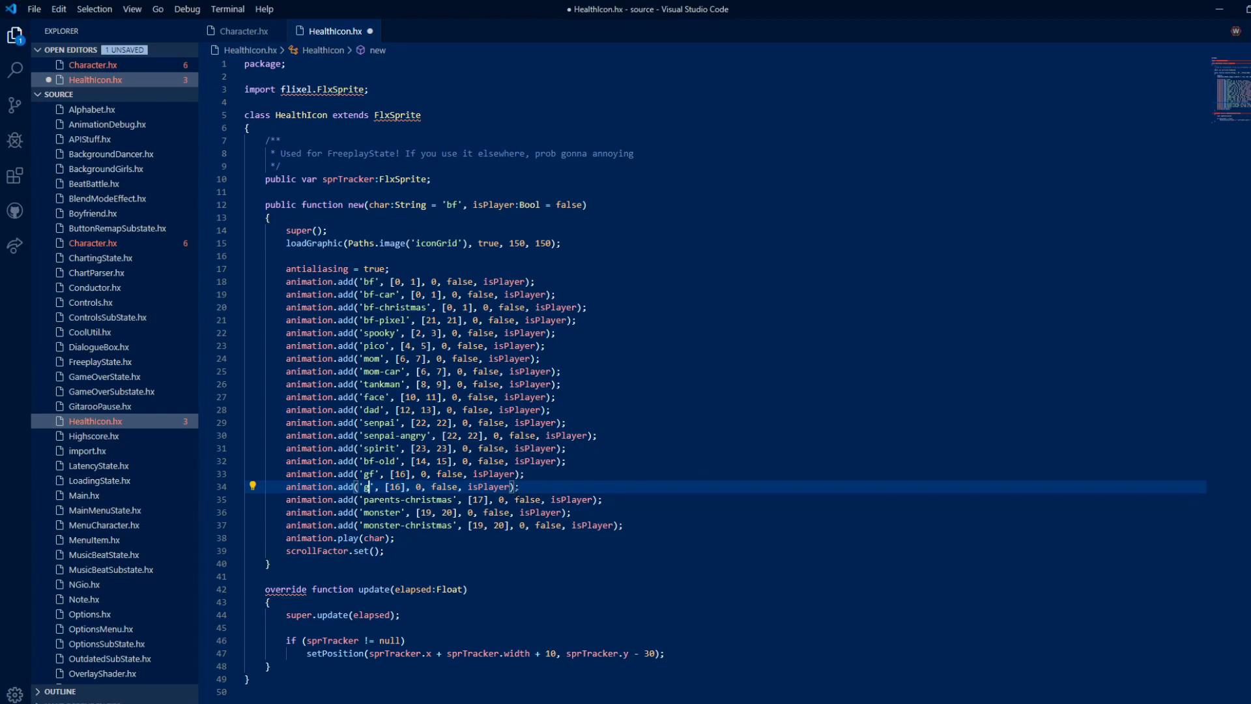
text(card)
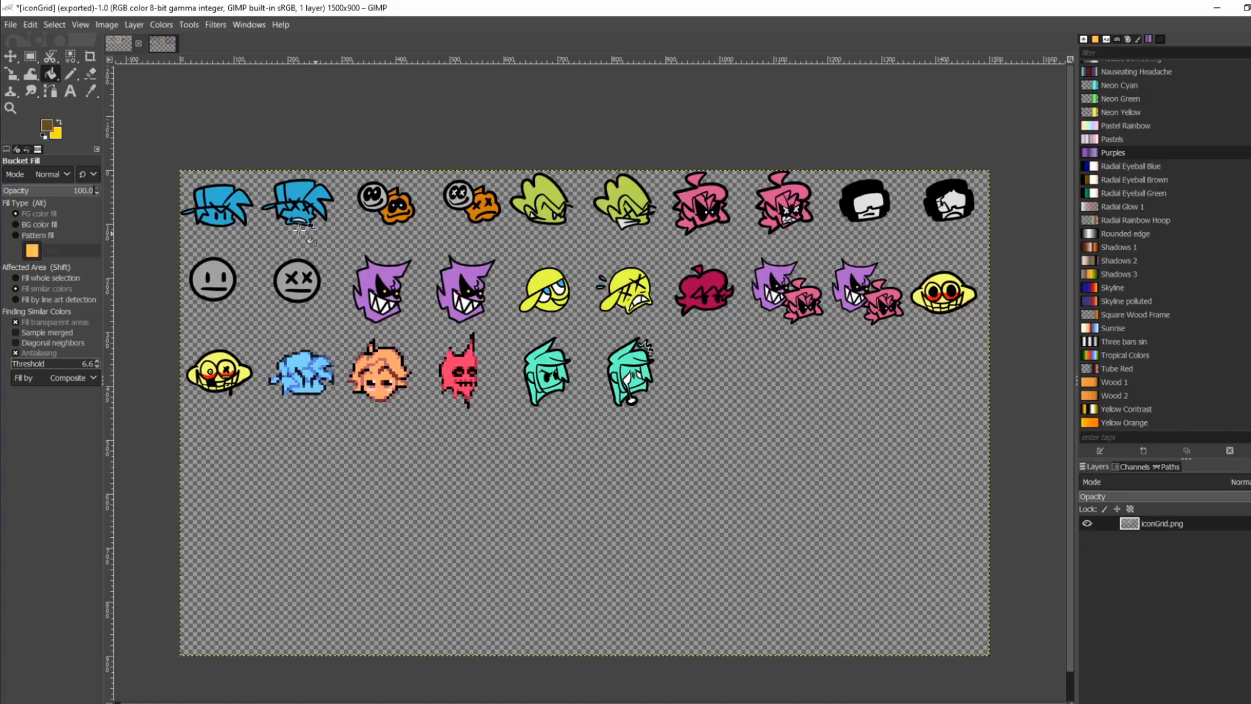
mouse_move(591, 188)
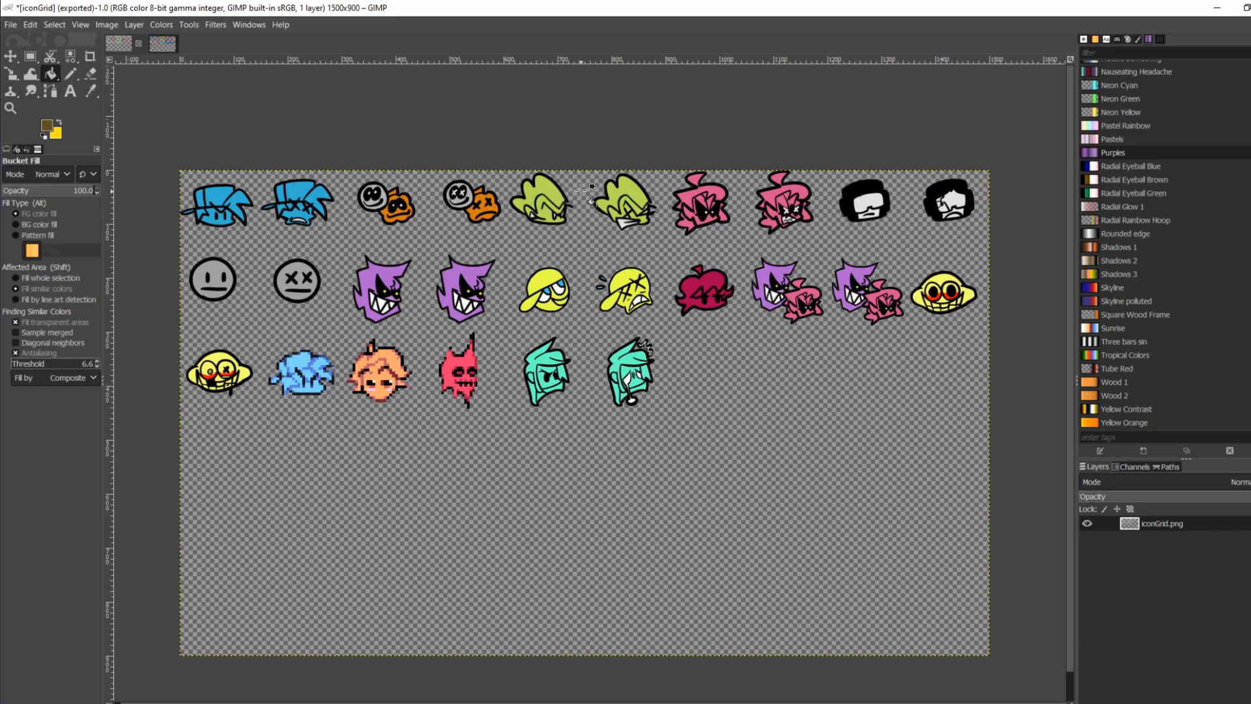
mouse_move(609, 231)
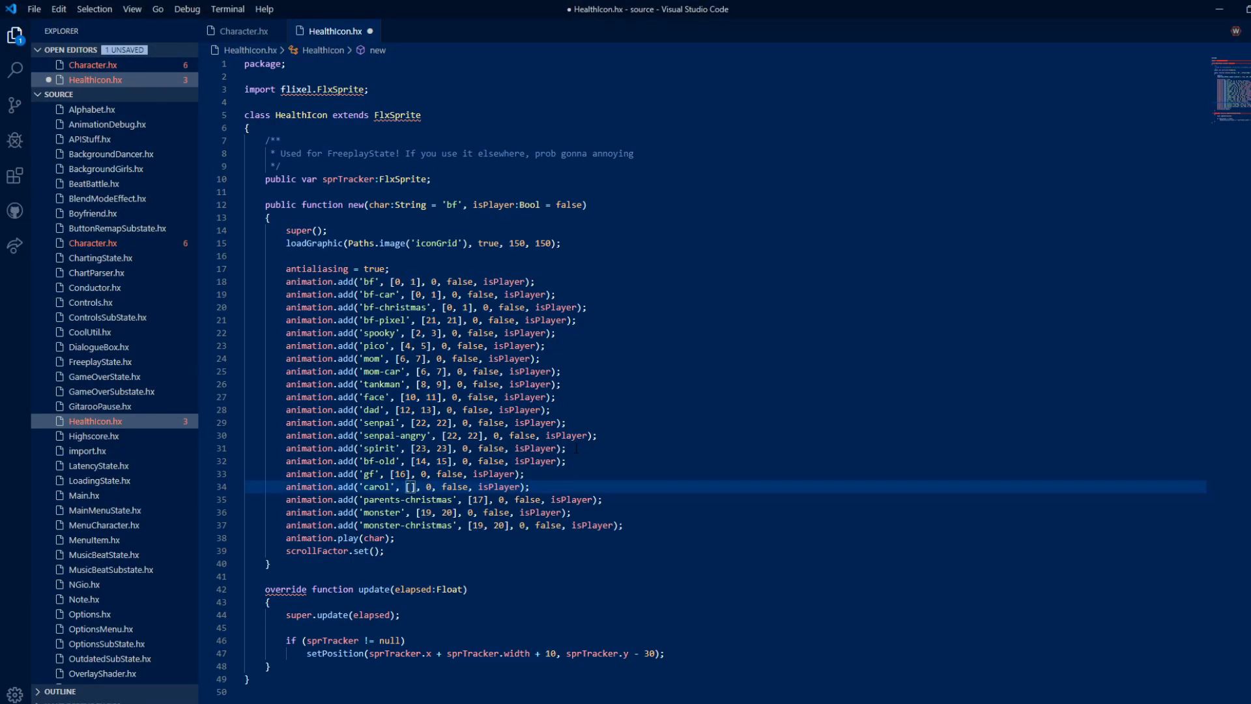
text(24)
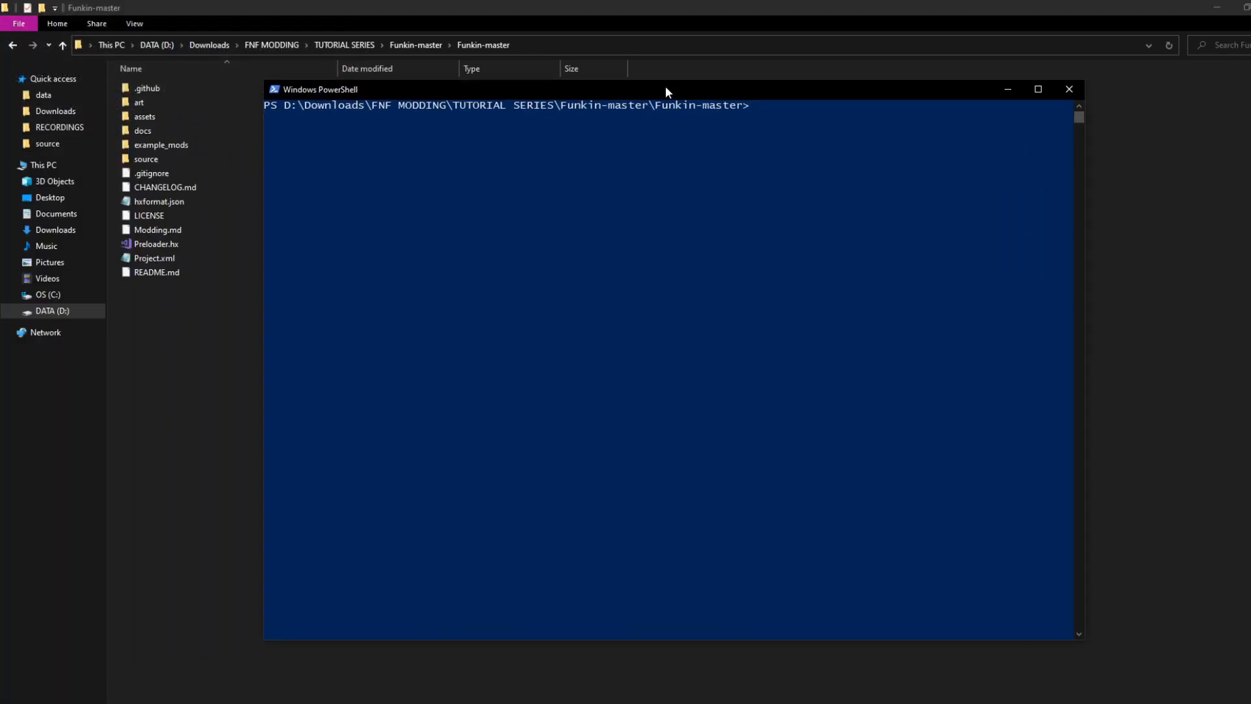
Run lime test windows to build and launch the game.
text(lime test)
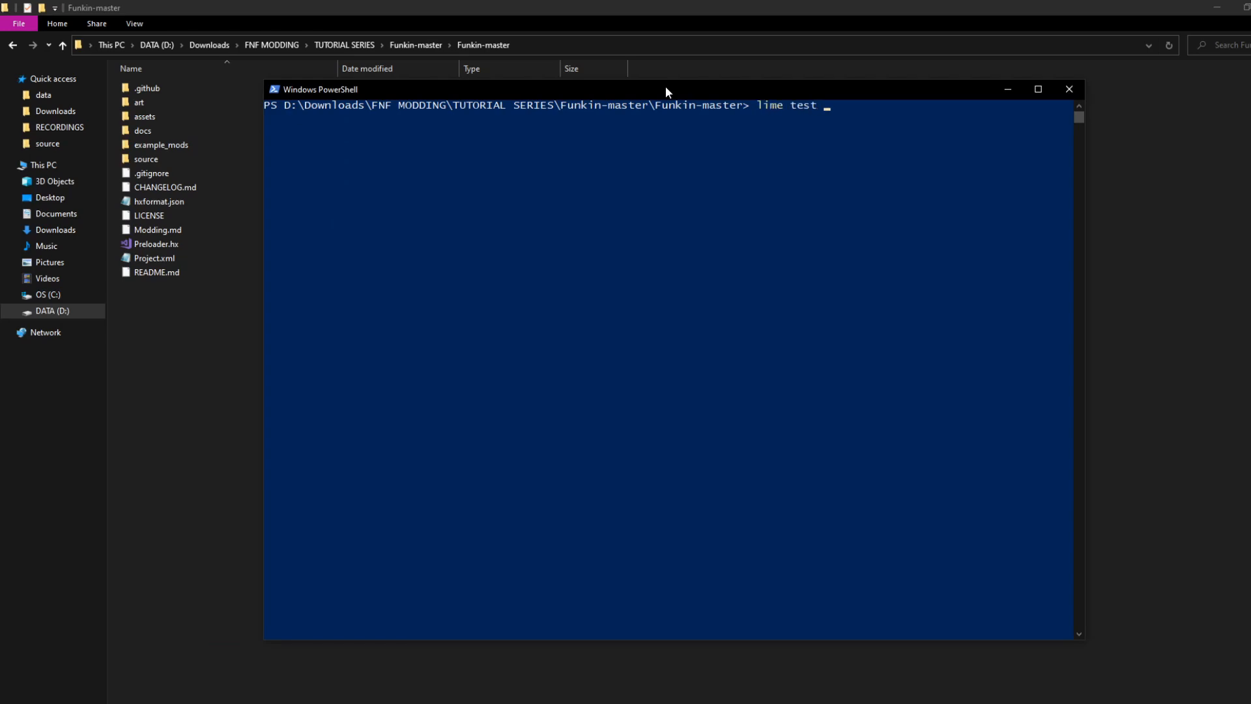
text(windows)
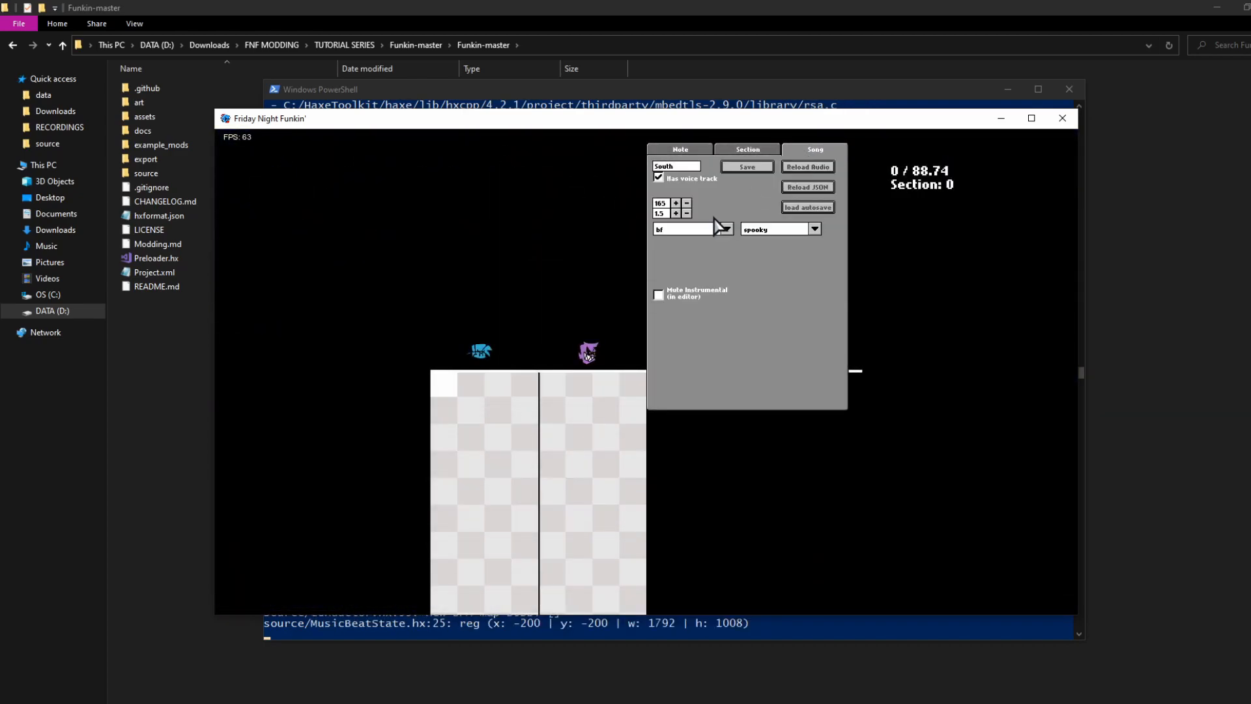
click(724, 229)
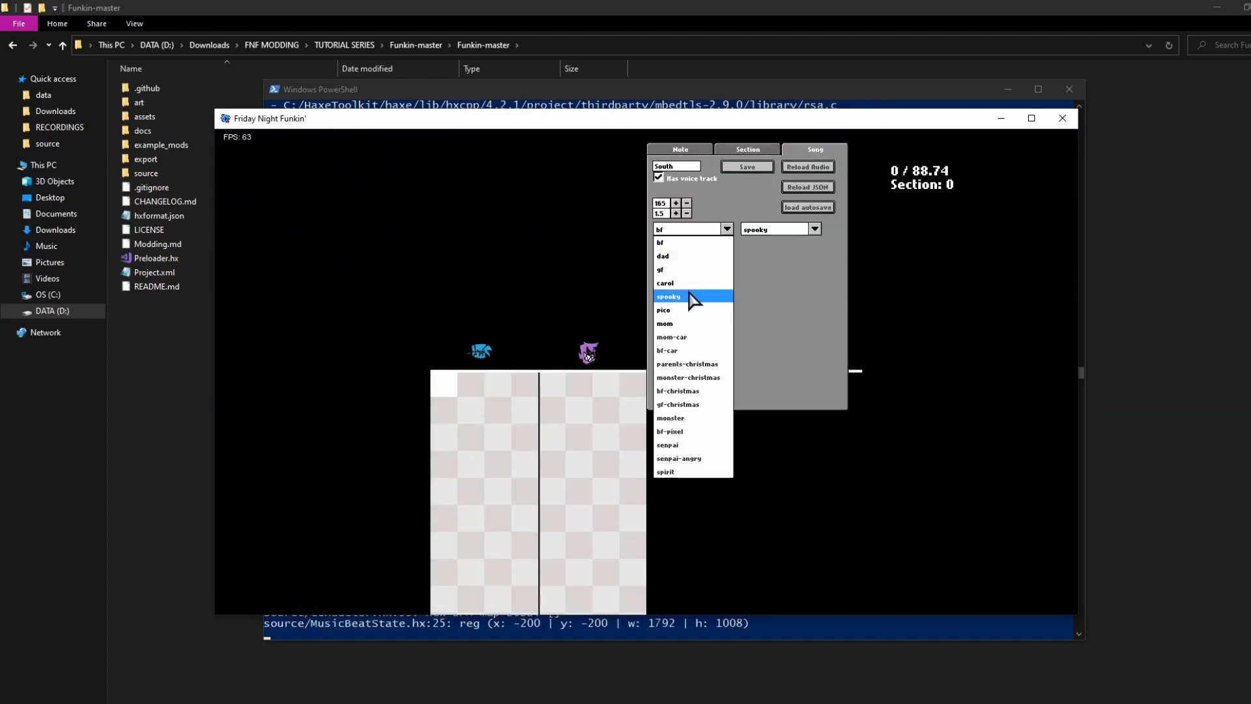
click(669, 296)
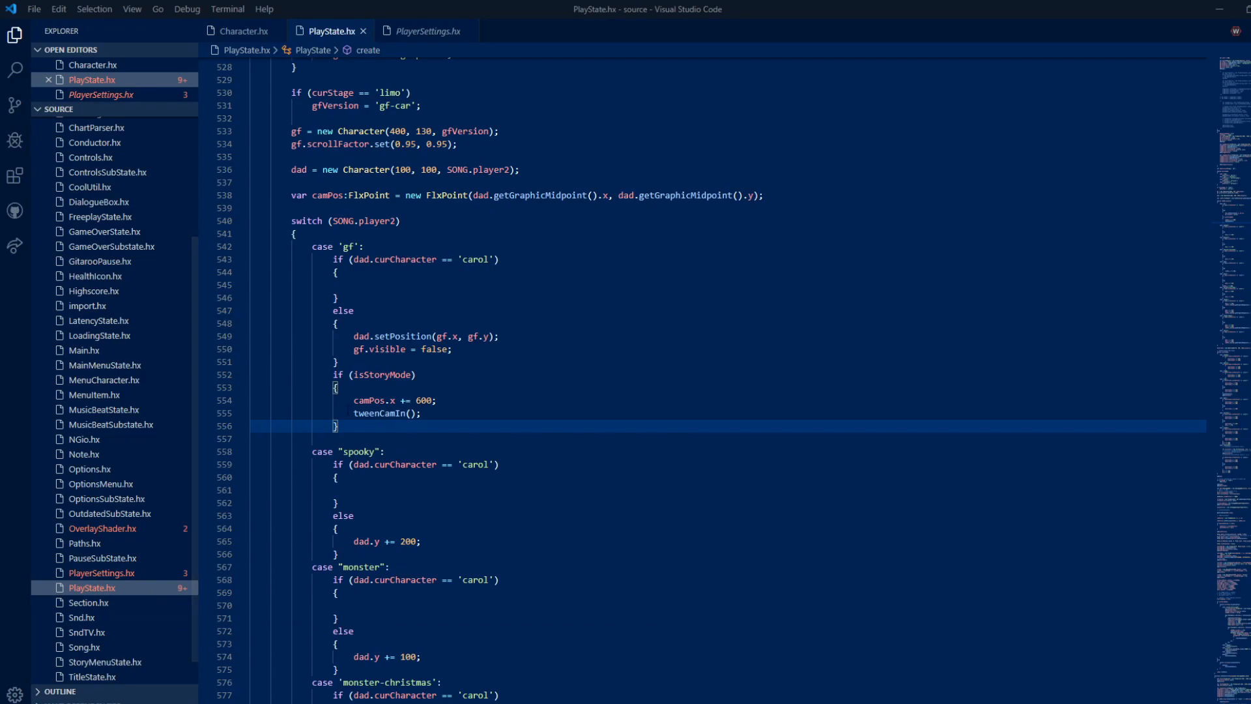
mouse_move(234, 226)
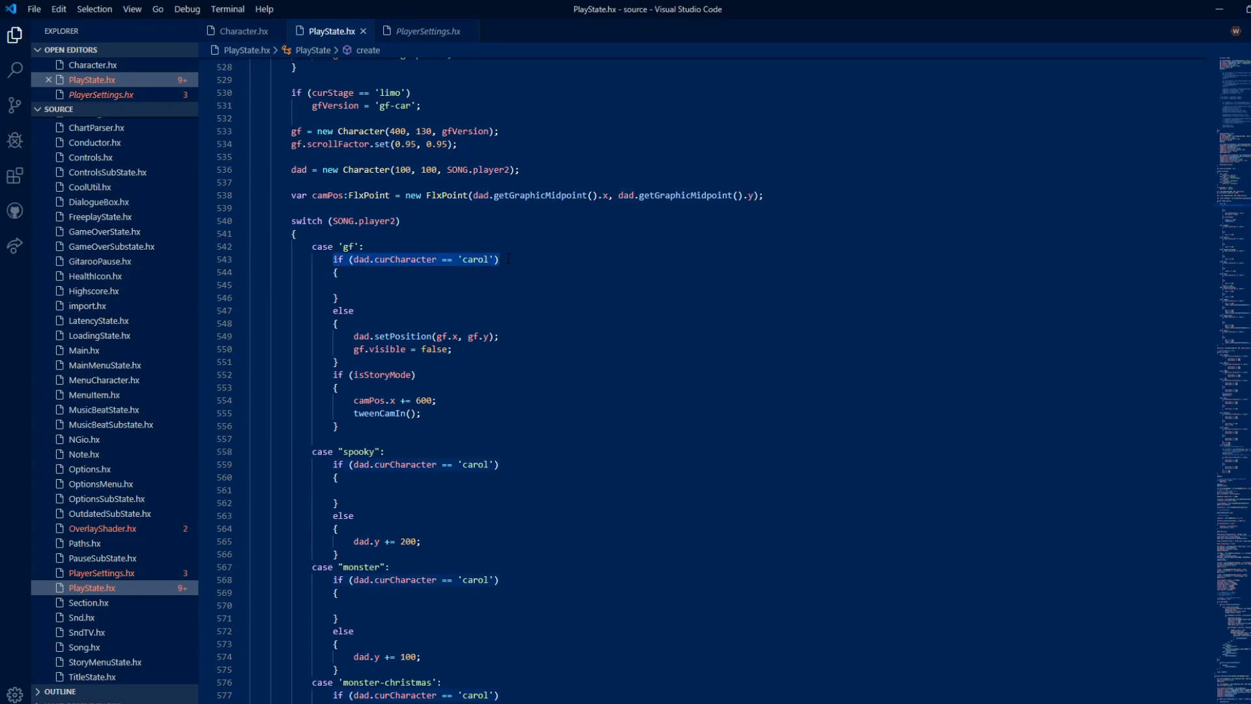
Review the carol if/else positioning checks across the SONG.player2 opponent cases in PlayState.hx.
click(359, 285)
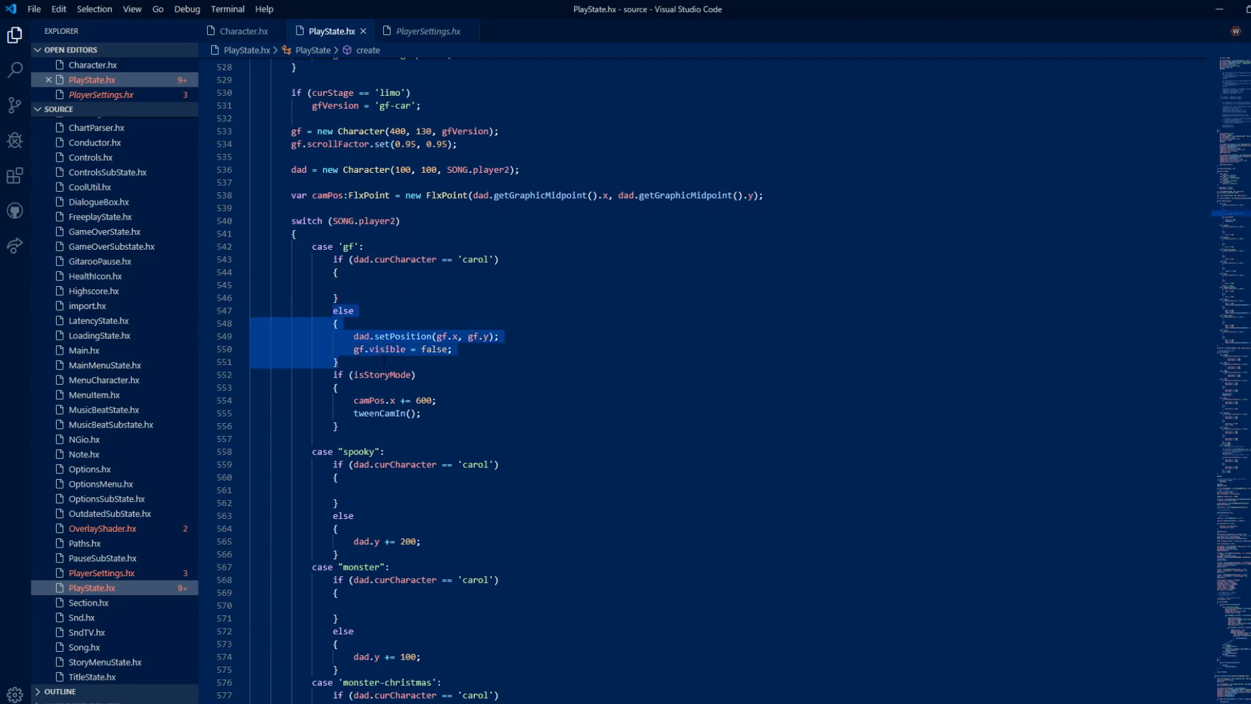
scroll(down, 3)
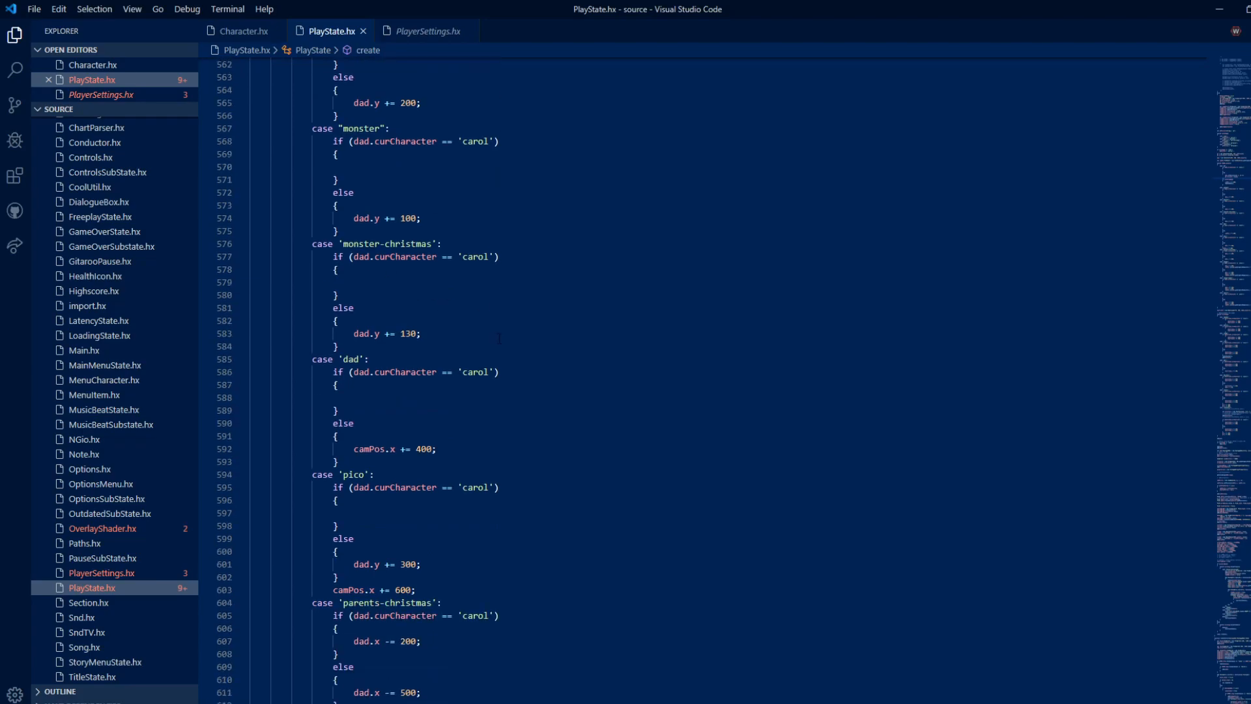
scroll(down, 3)
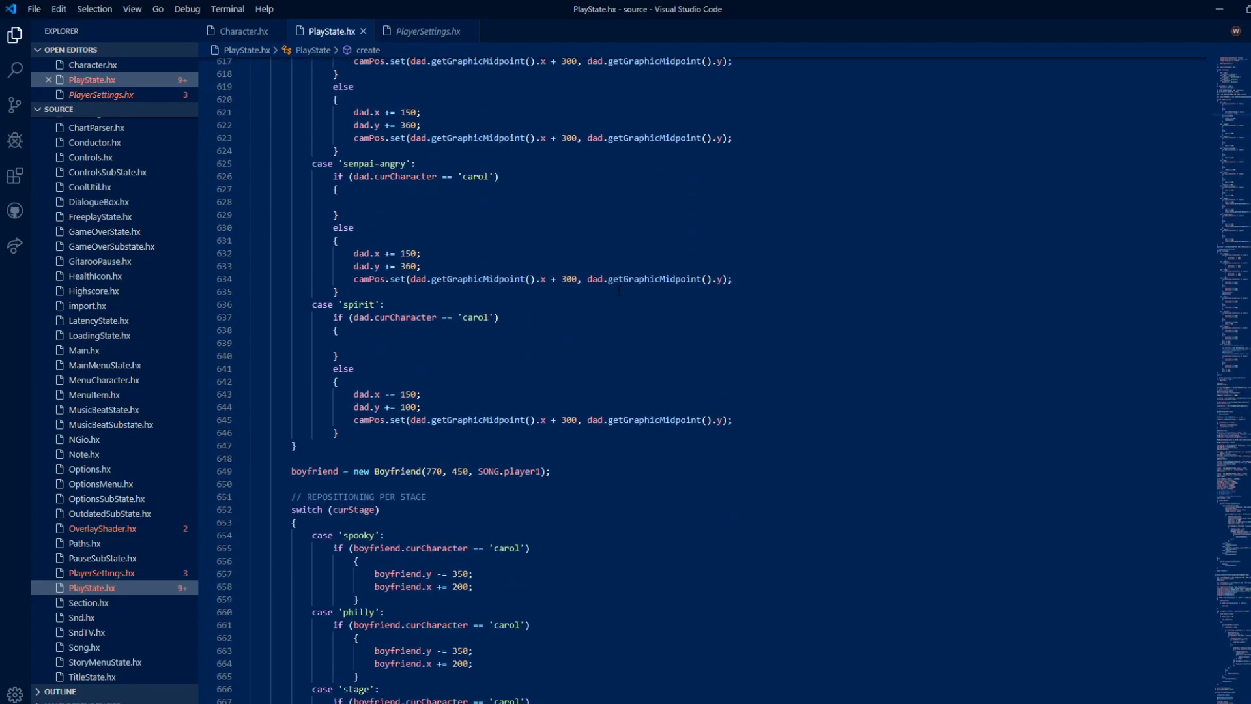
scroll(down, 3)
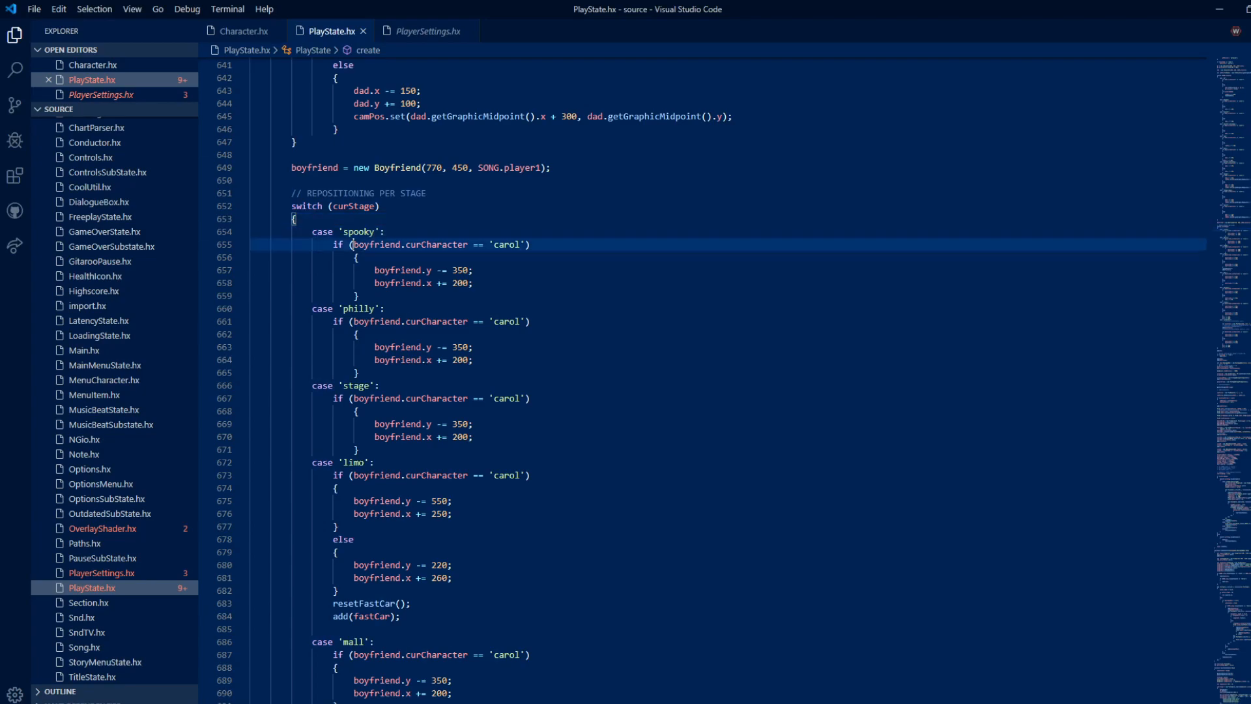
click(531, 243)
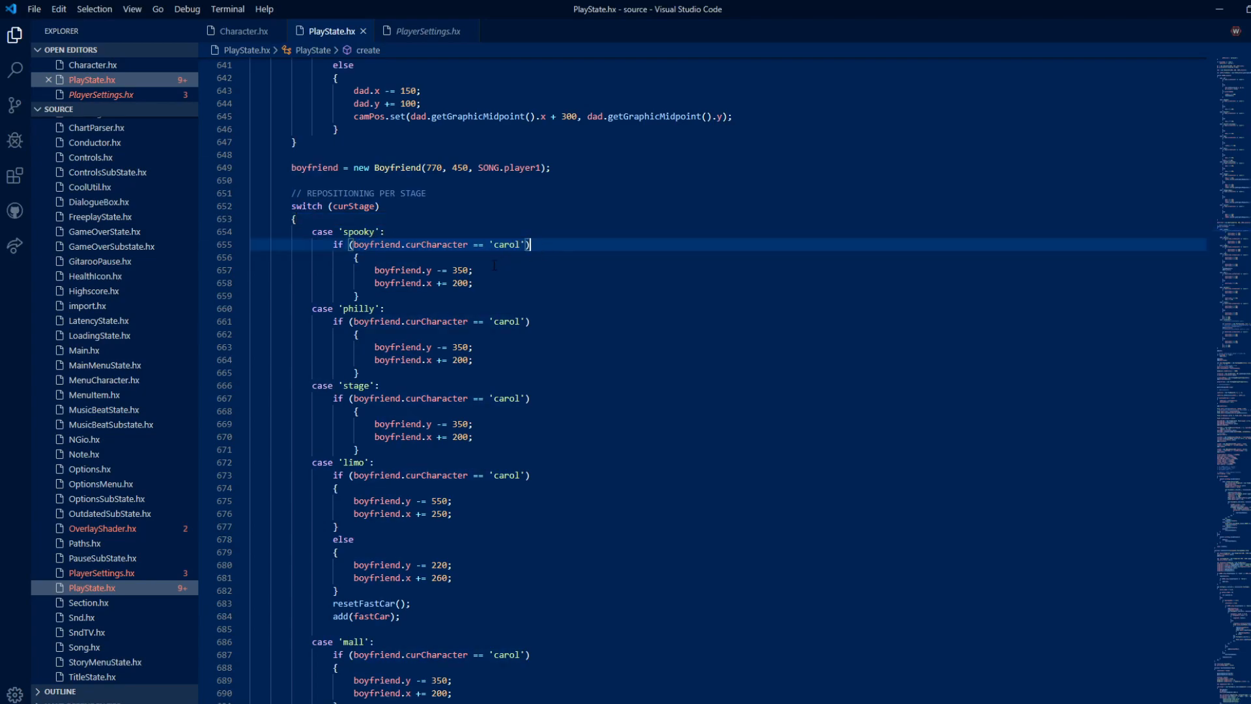
click(474, 283)
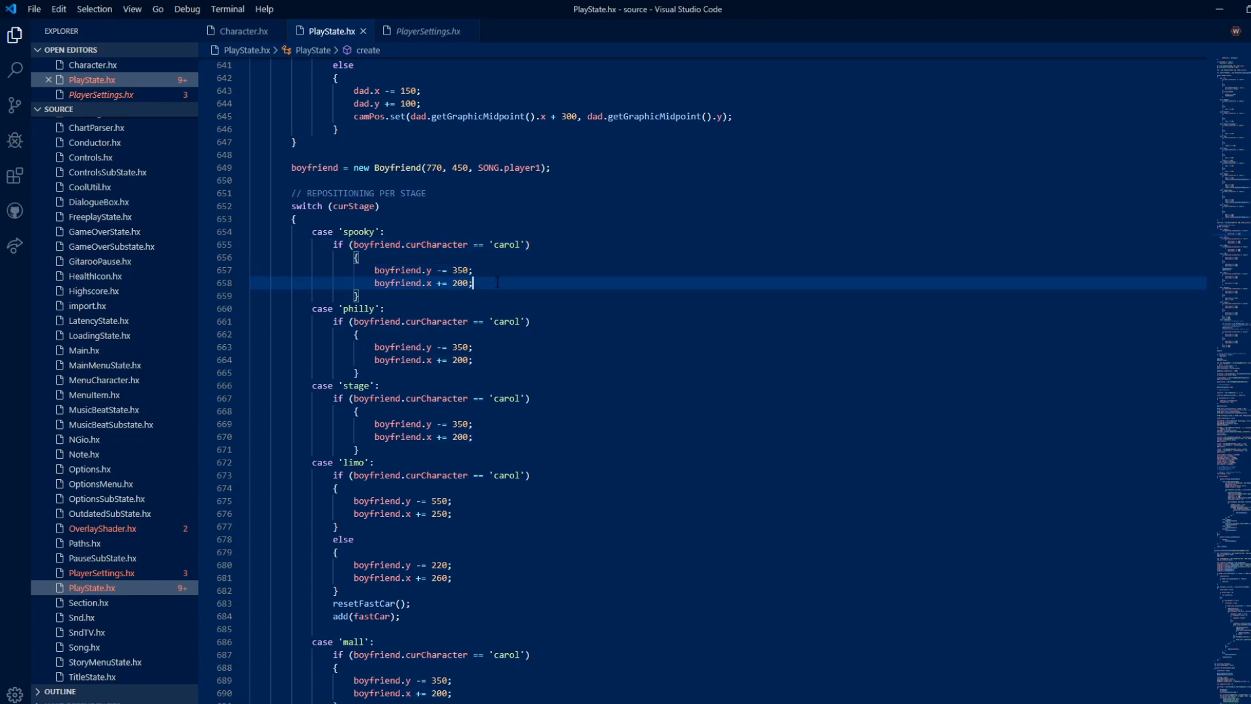
scroll(down, 3)
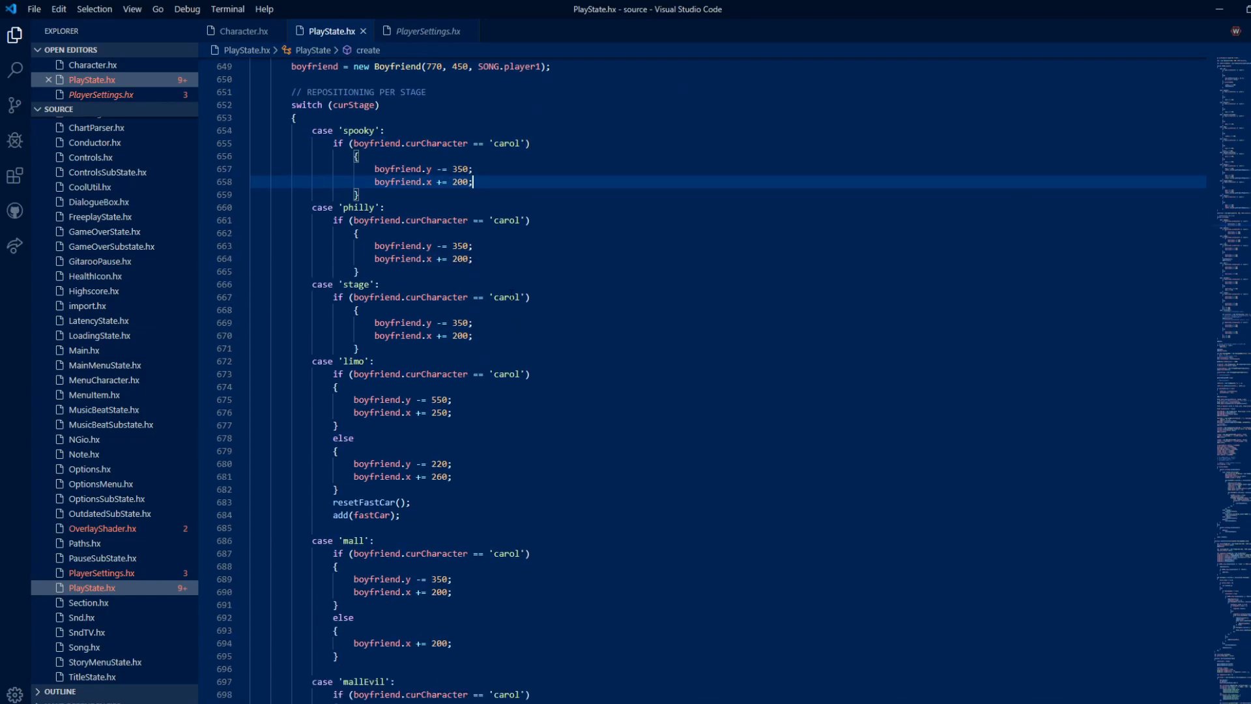
scroll(down, 3)
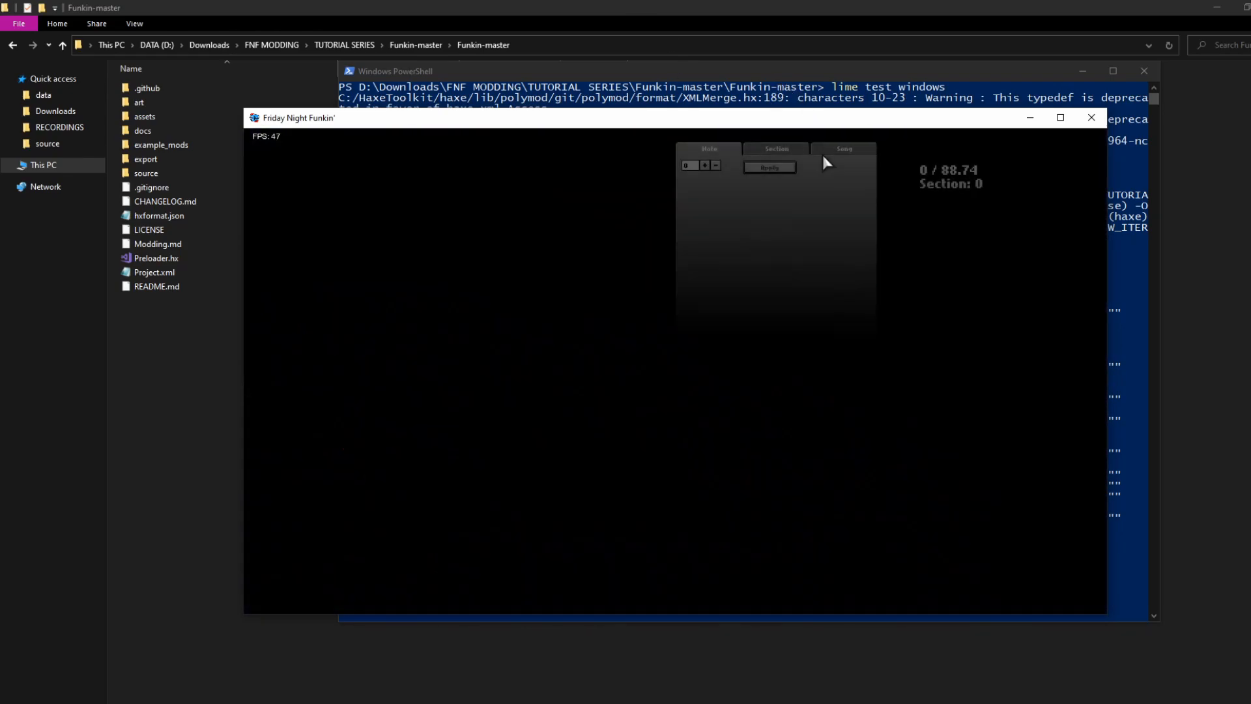
Choose carol from the player 2 dropdown in the chart editor Song tab.
click(843, 228)
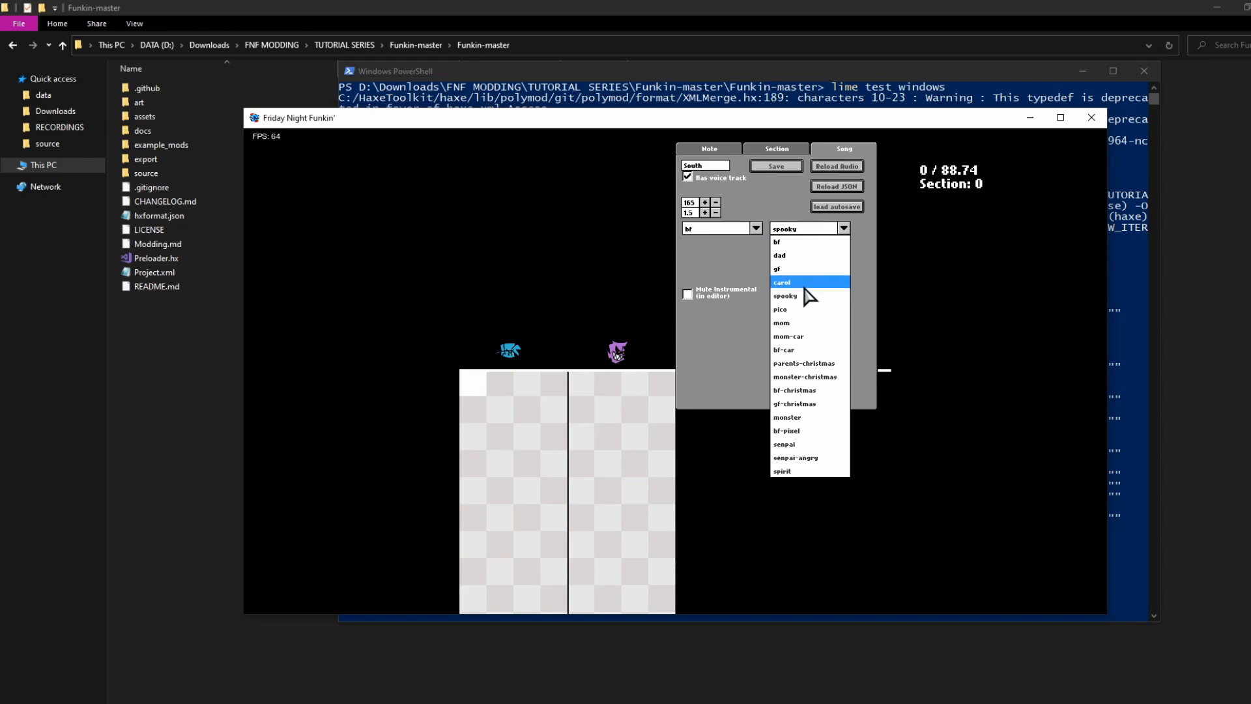
click(782, 283)
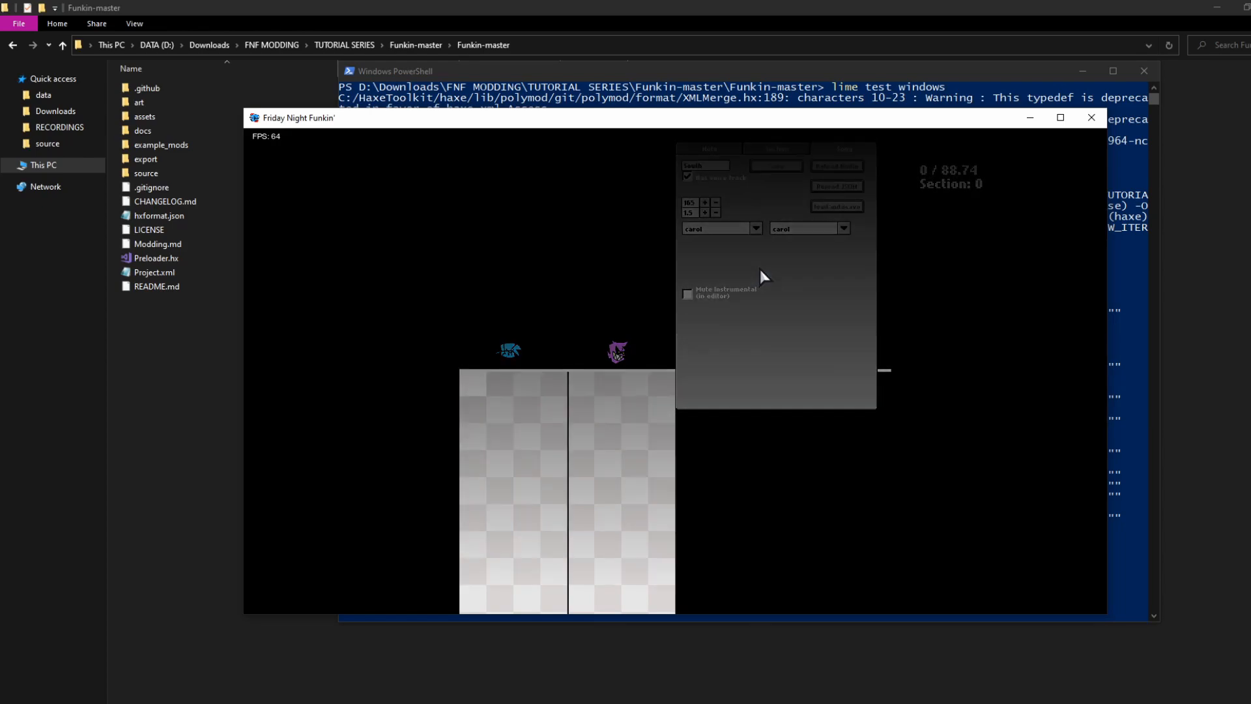